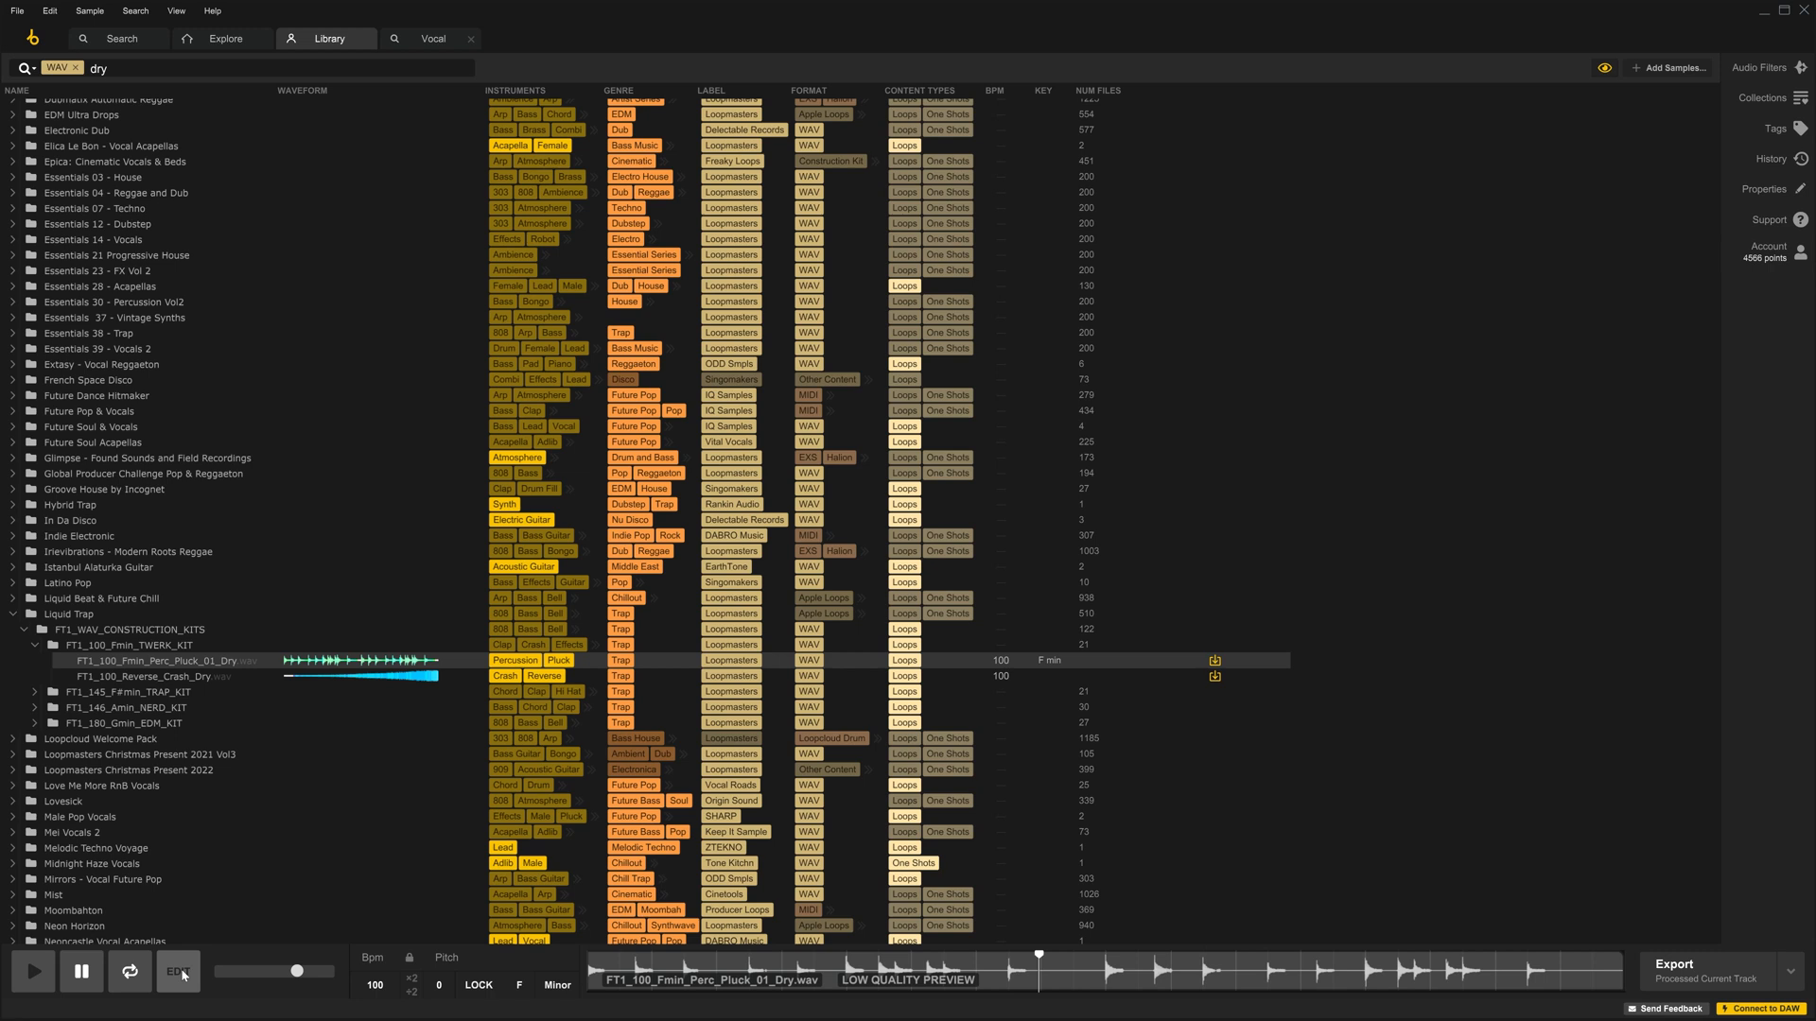
Load the FT1_100_Fmin_Perc_Pluck_01_Dry loop into the sample editor.
left_click(176, 974)
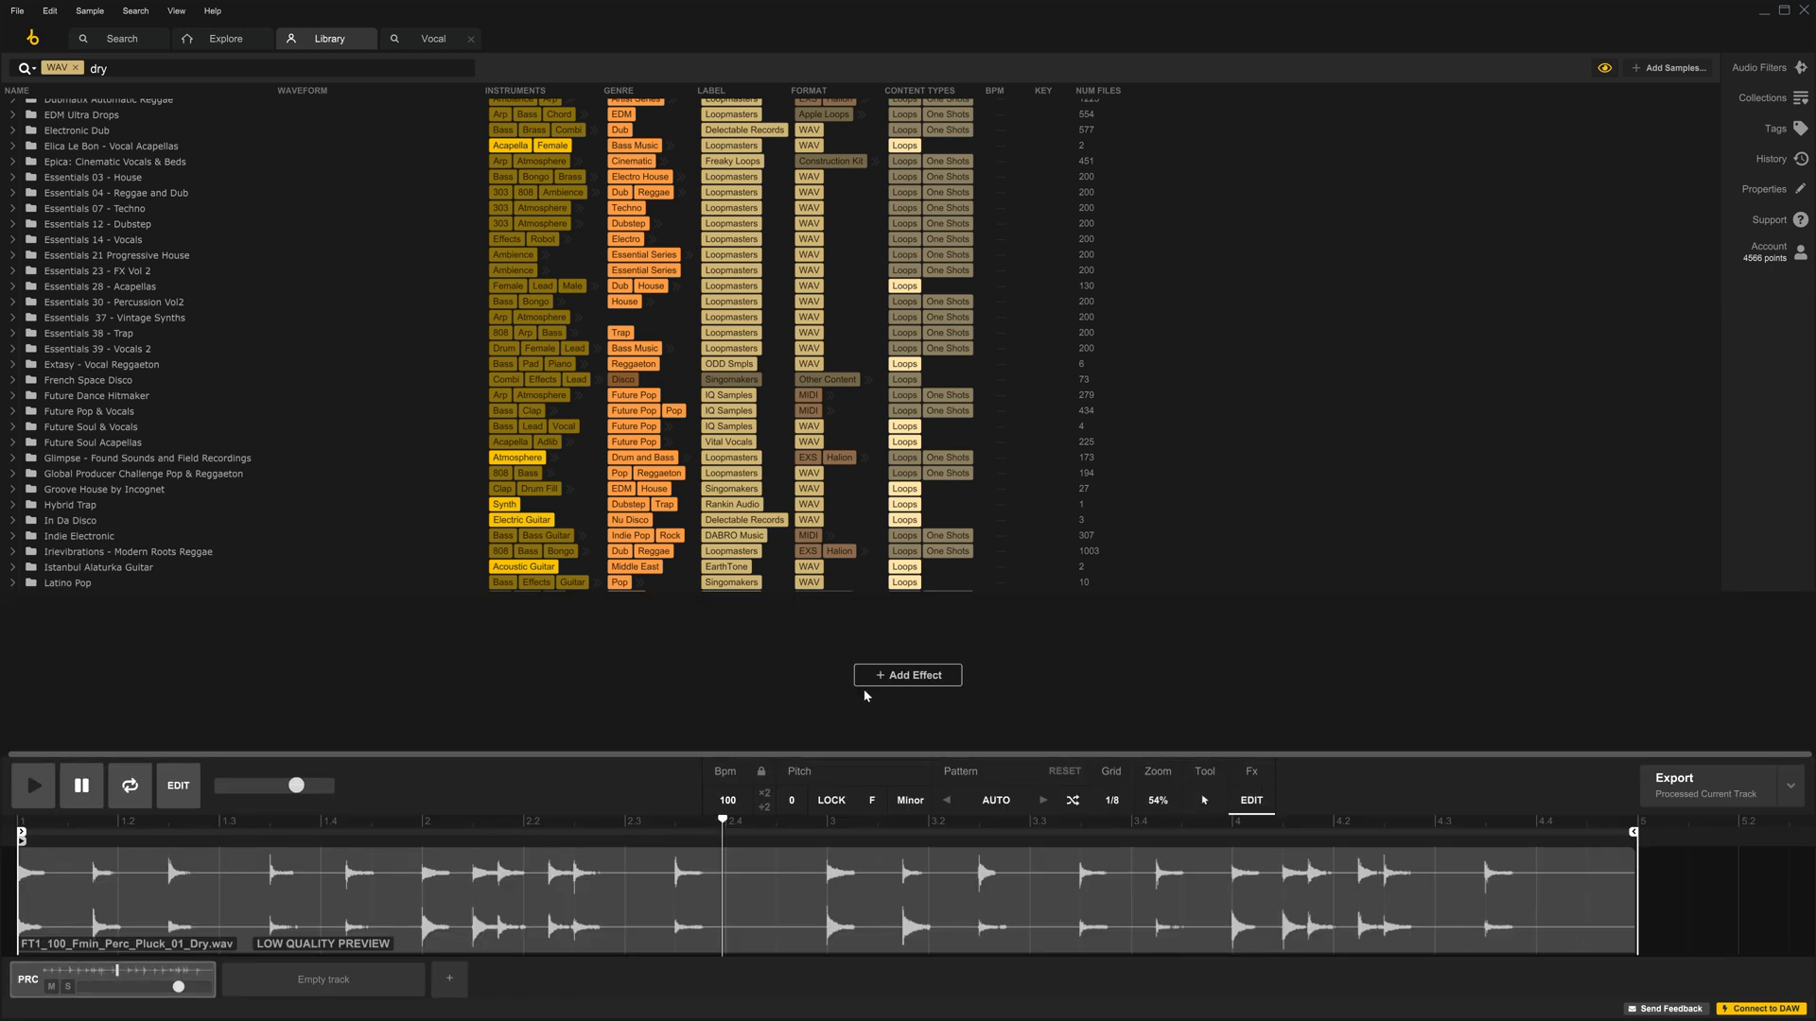
Add Default Compressor, Delay, Eq, Filter, GrainStretch, Panner and Reverb Factory presets.
left_click(908, 675)
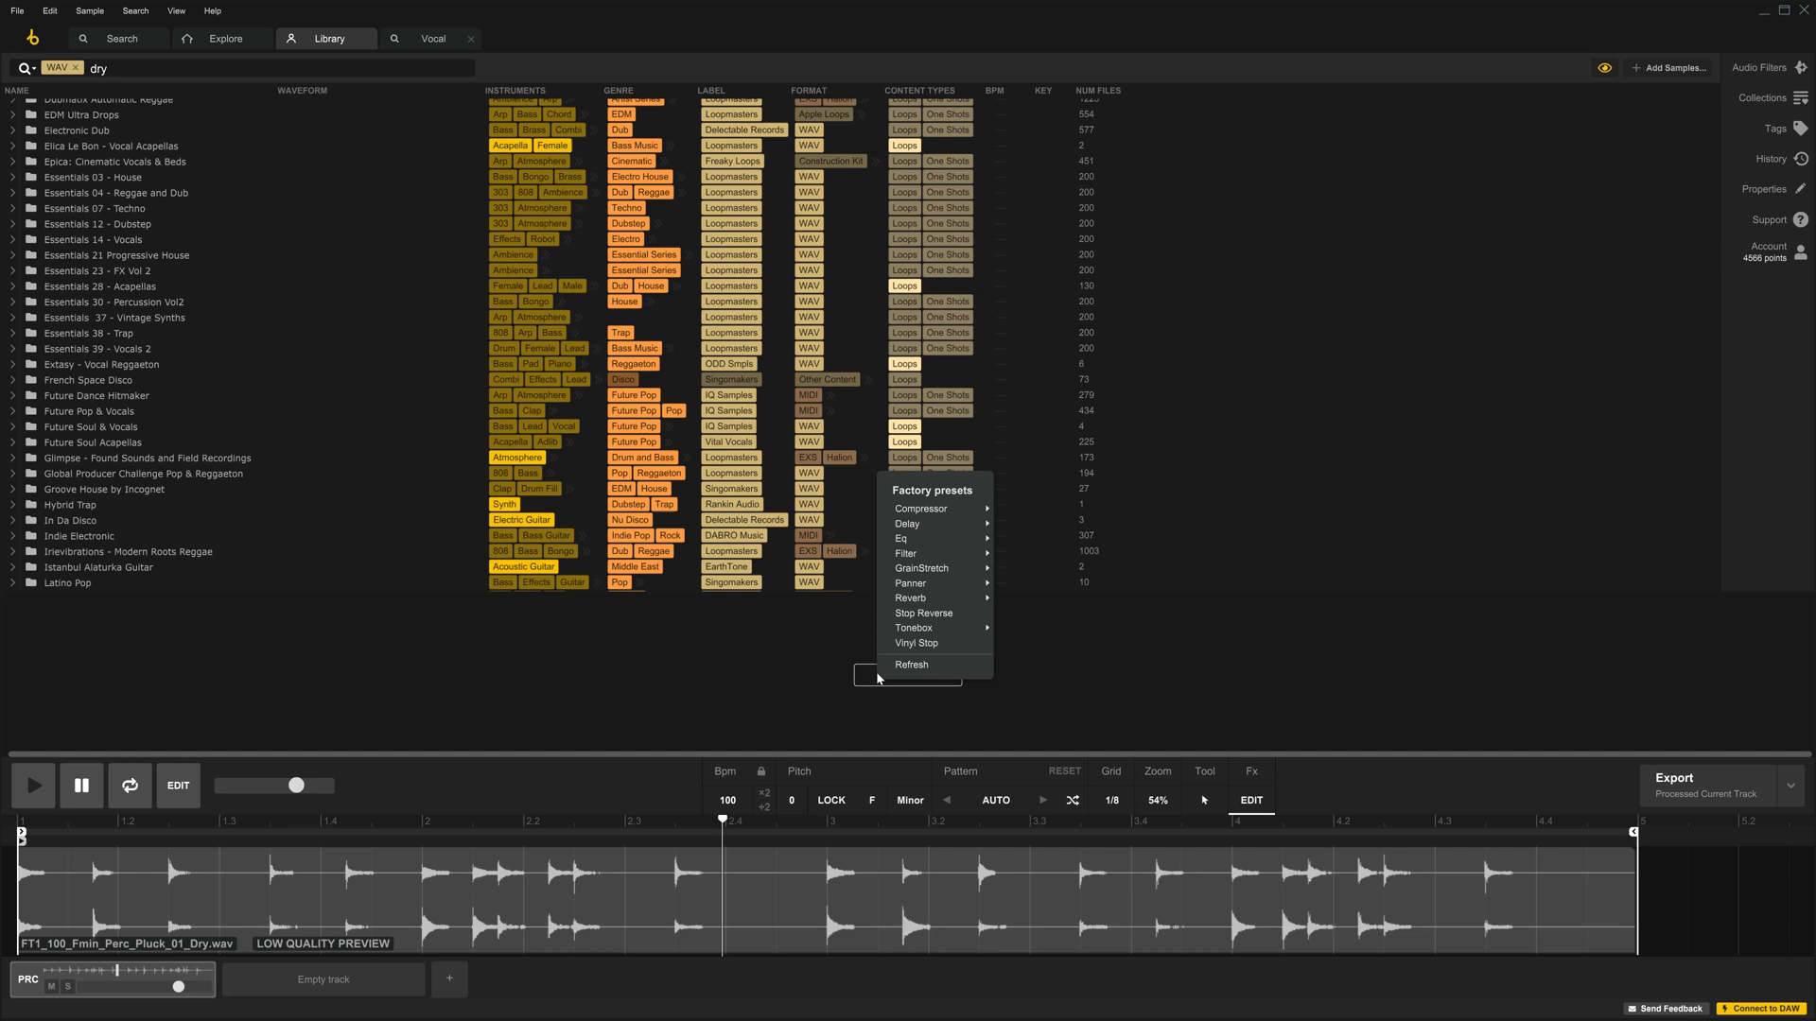
mouse_move(912, 598)
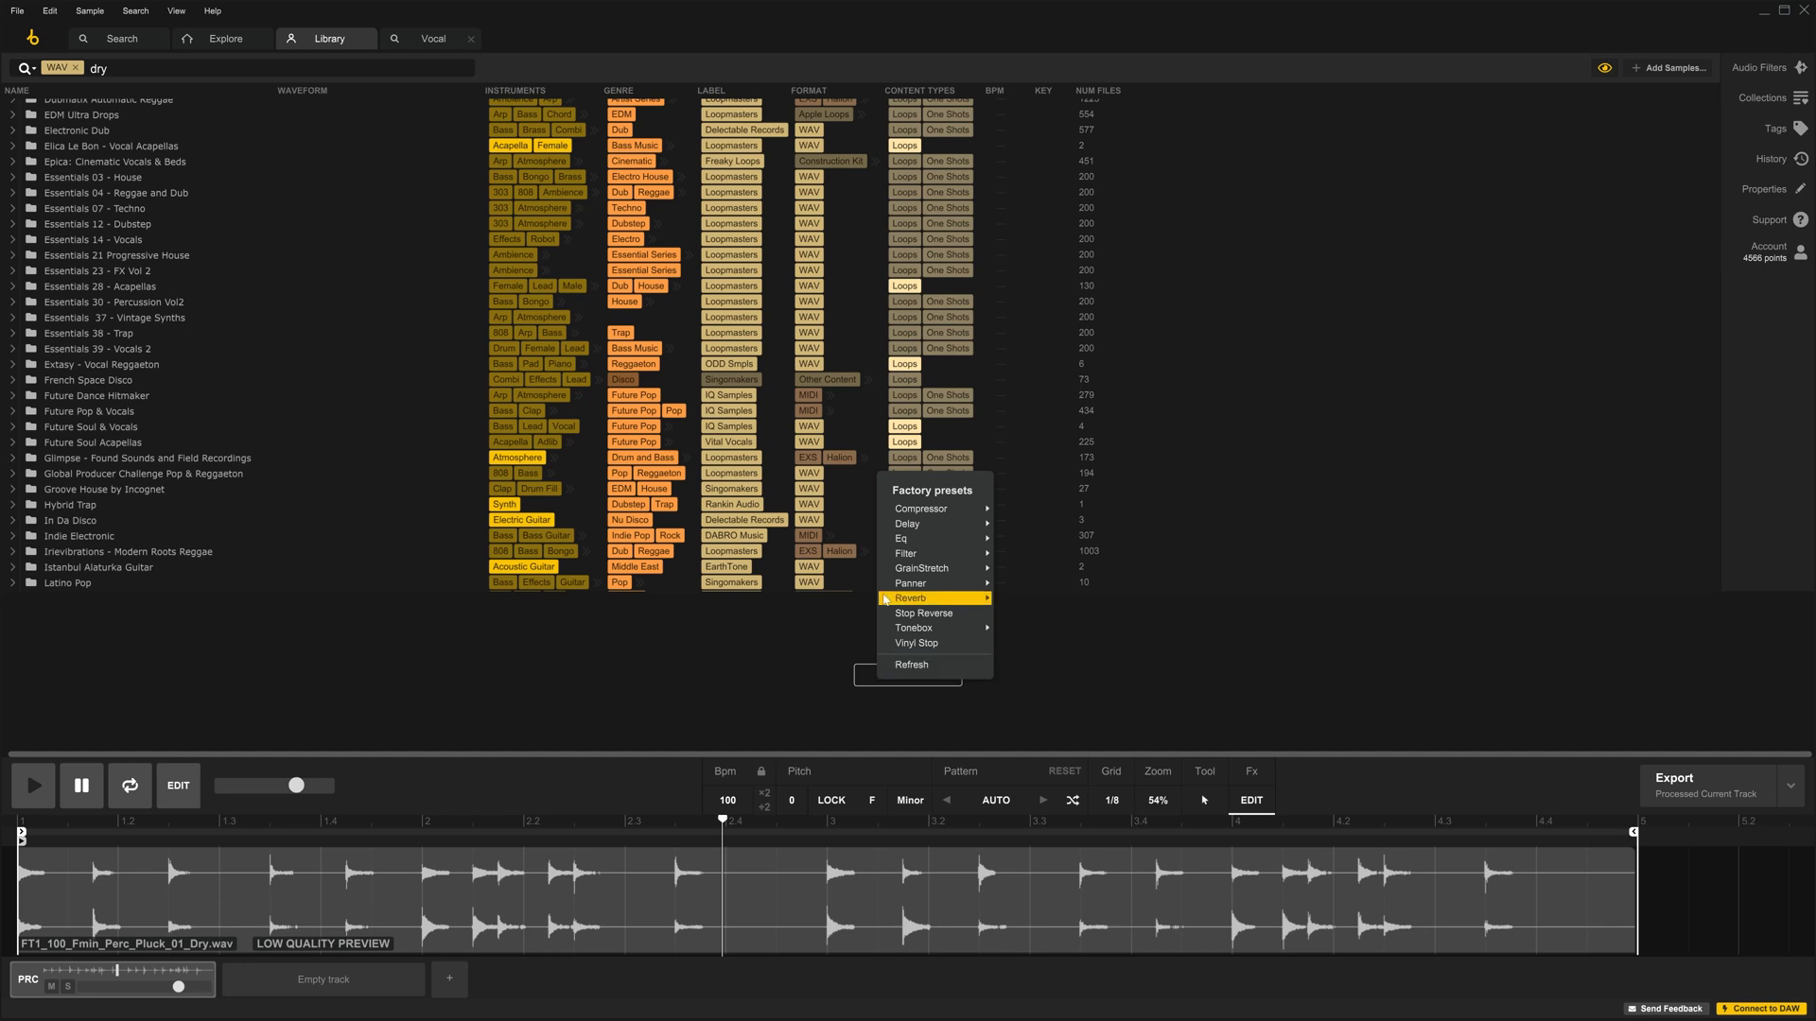
mouse_move(921, 509)
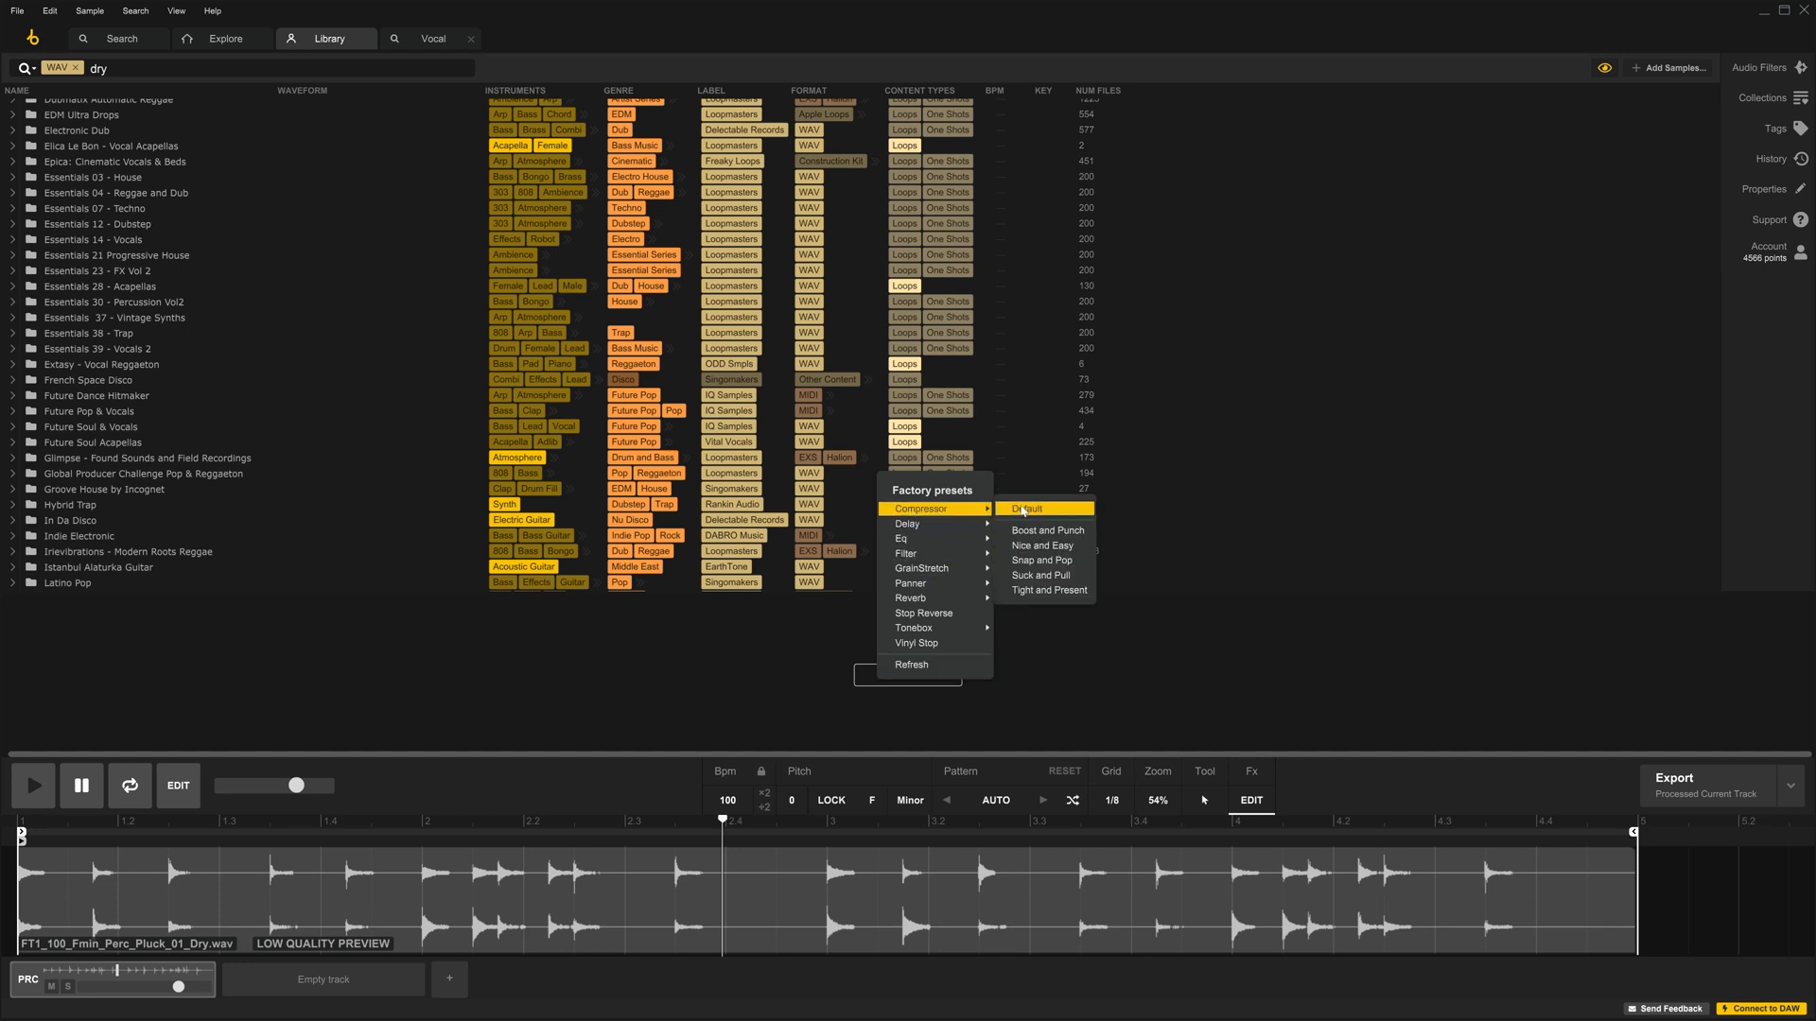
left_click(908, 523)
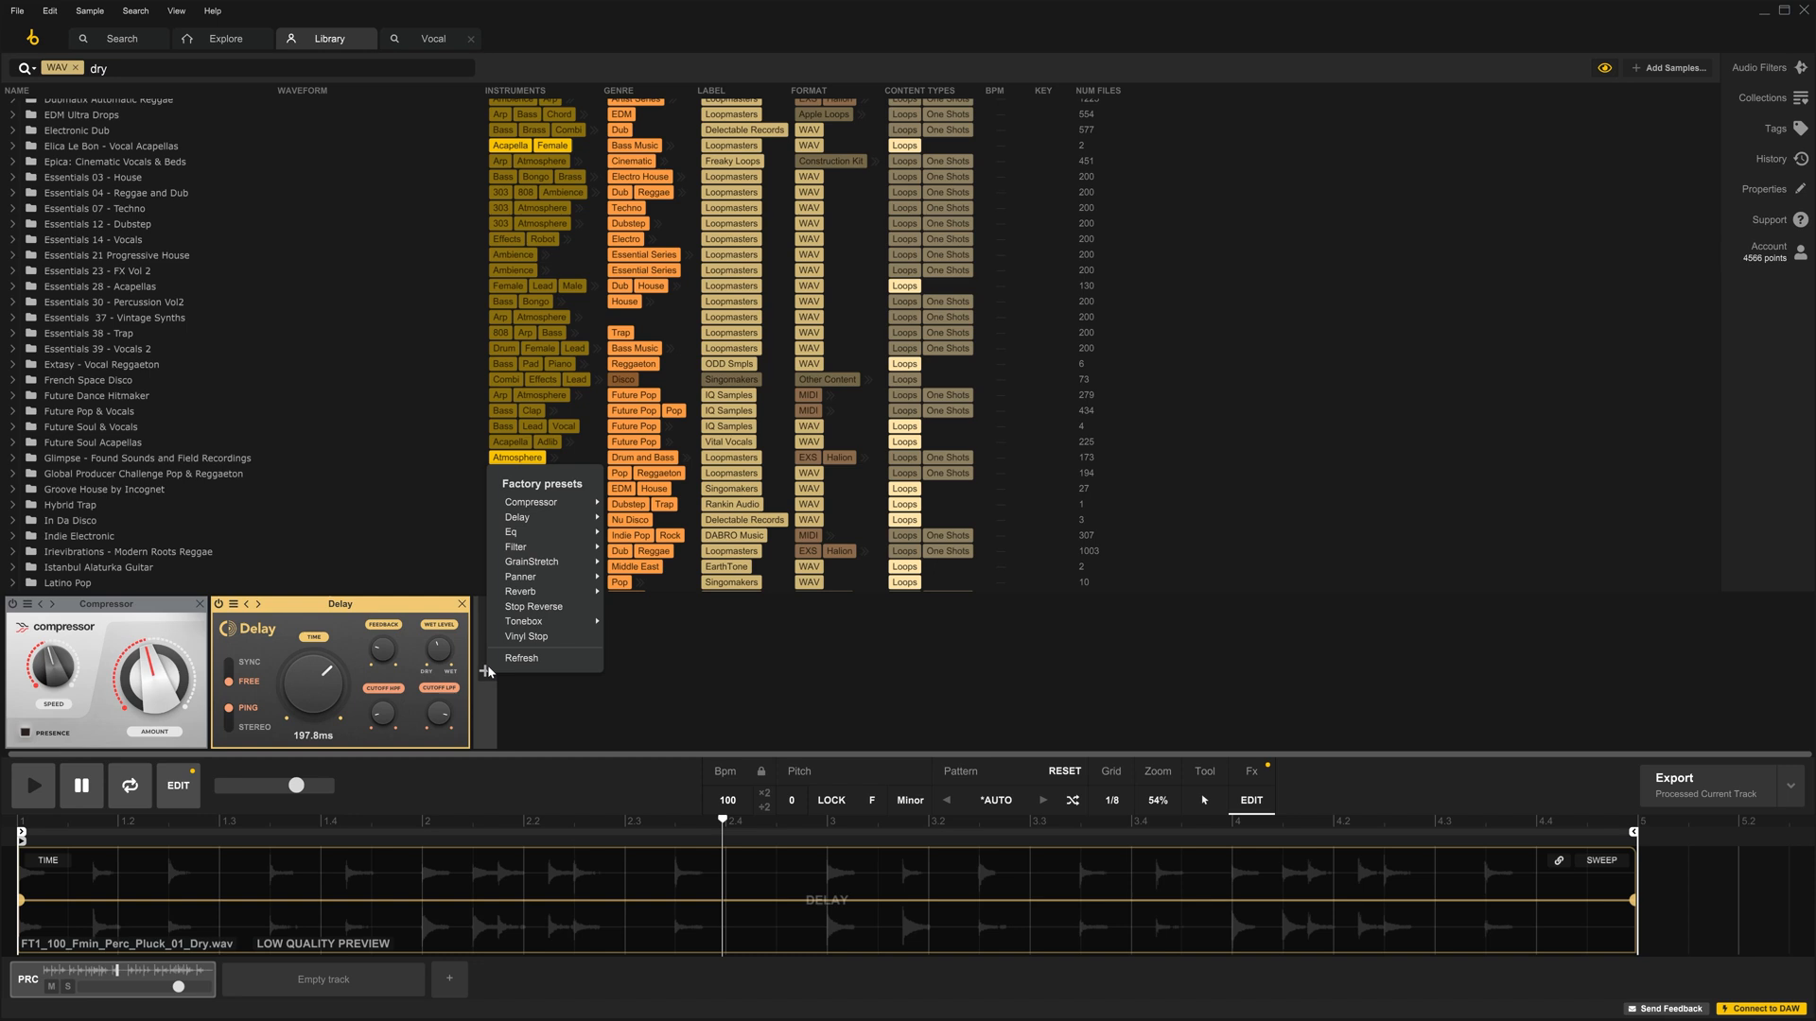
left_click(510, 532)
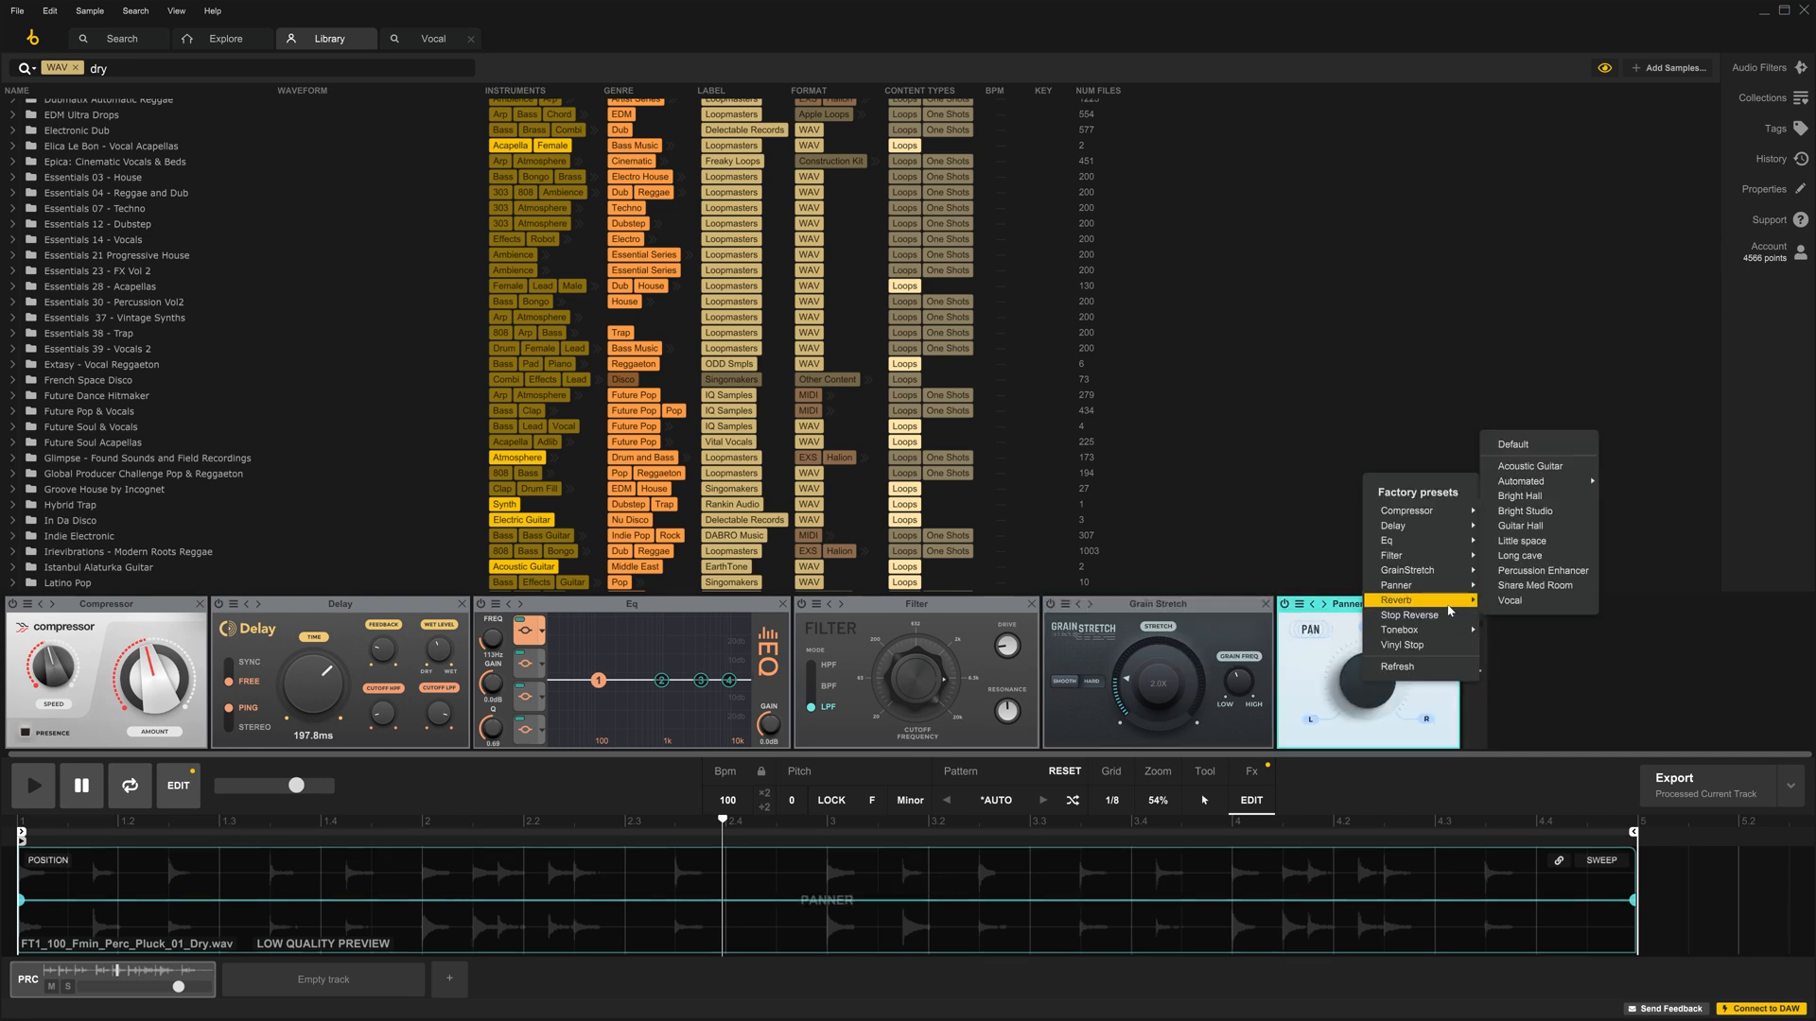
left_click(1396, 599)
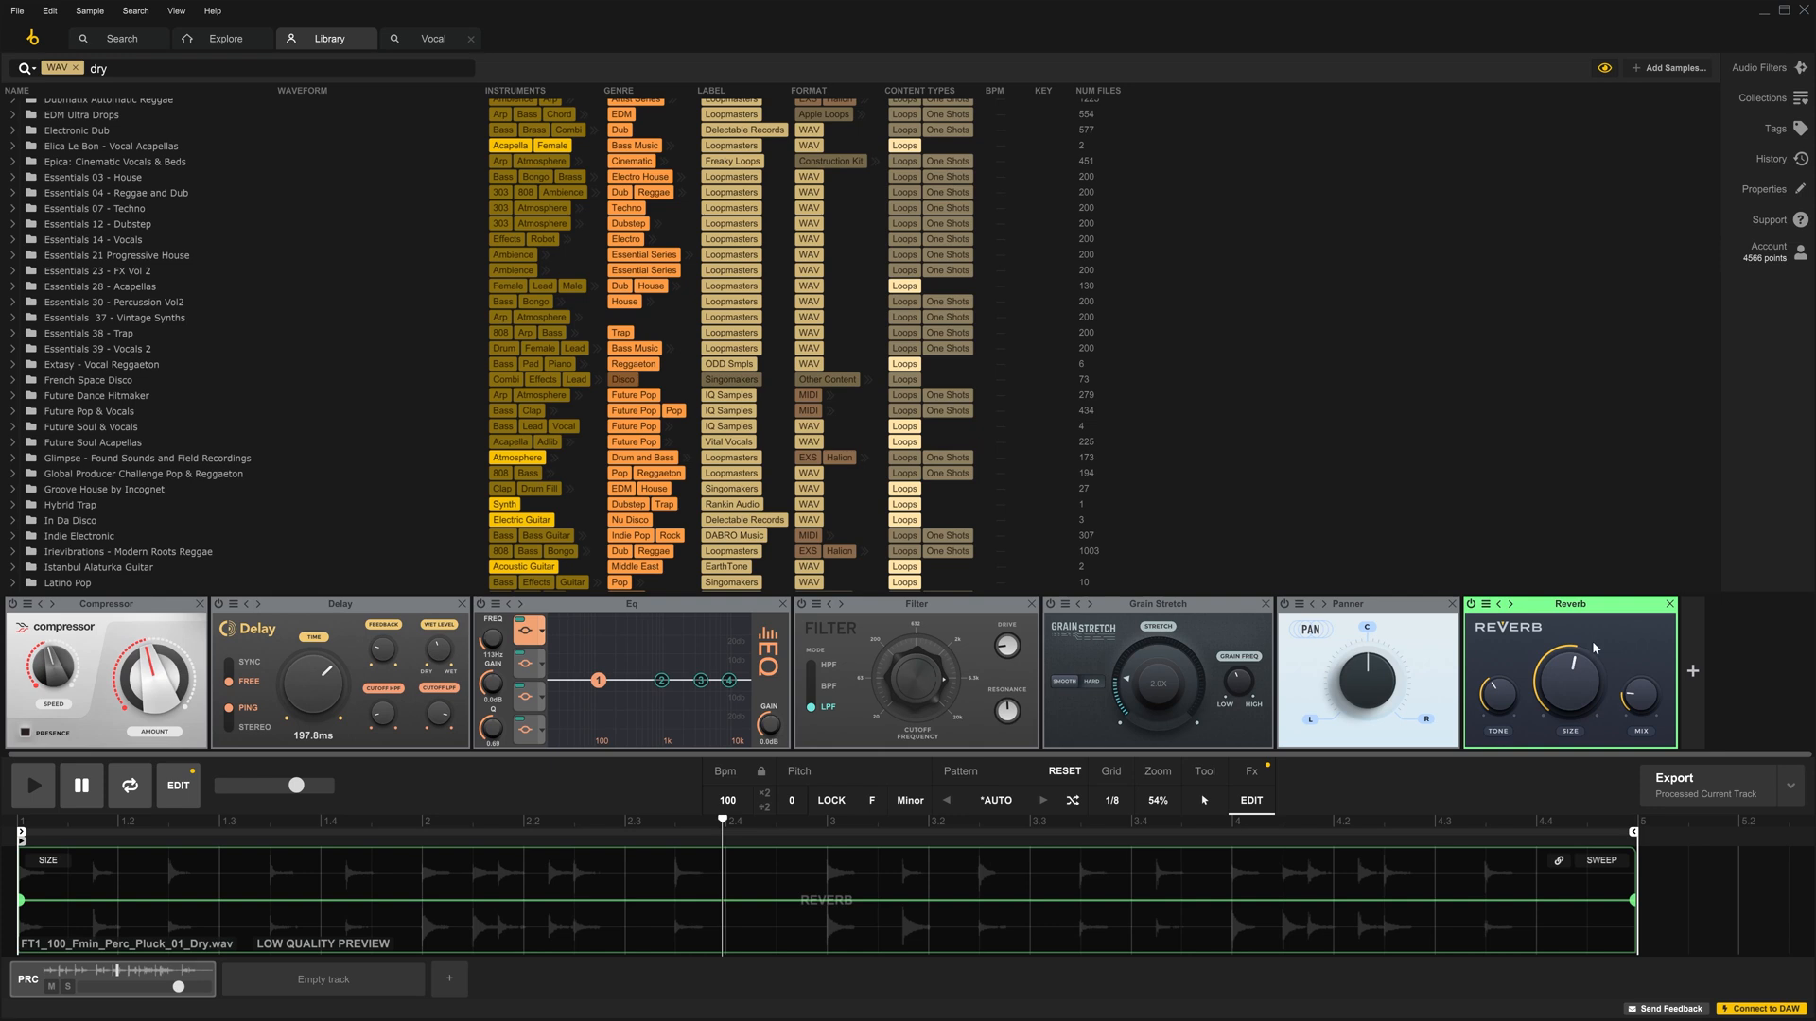
left_click(1486, 604)
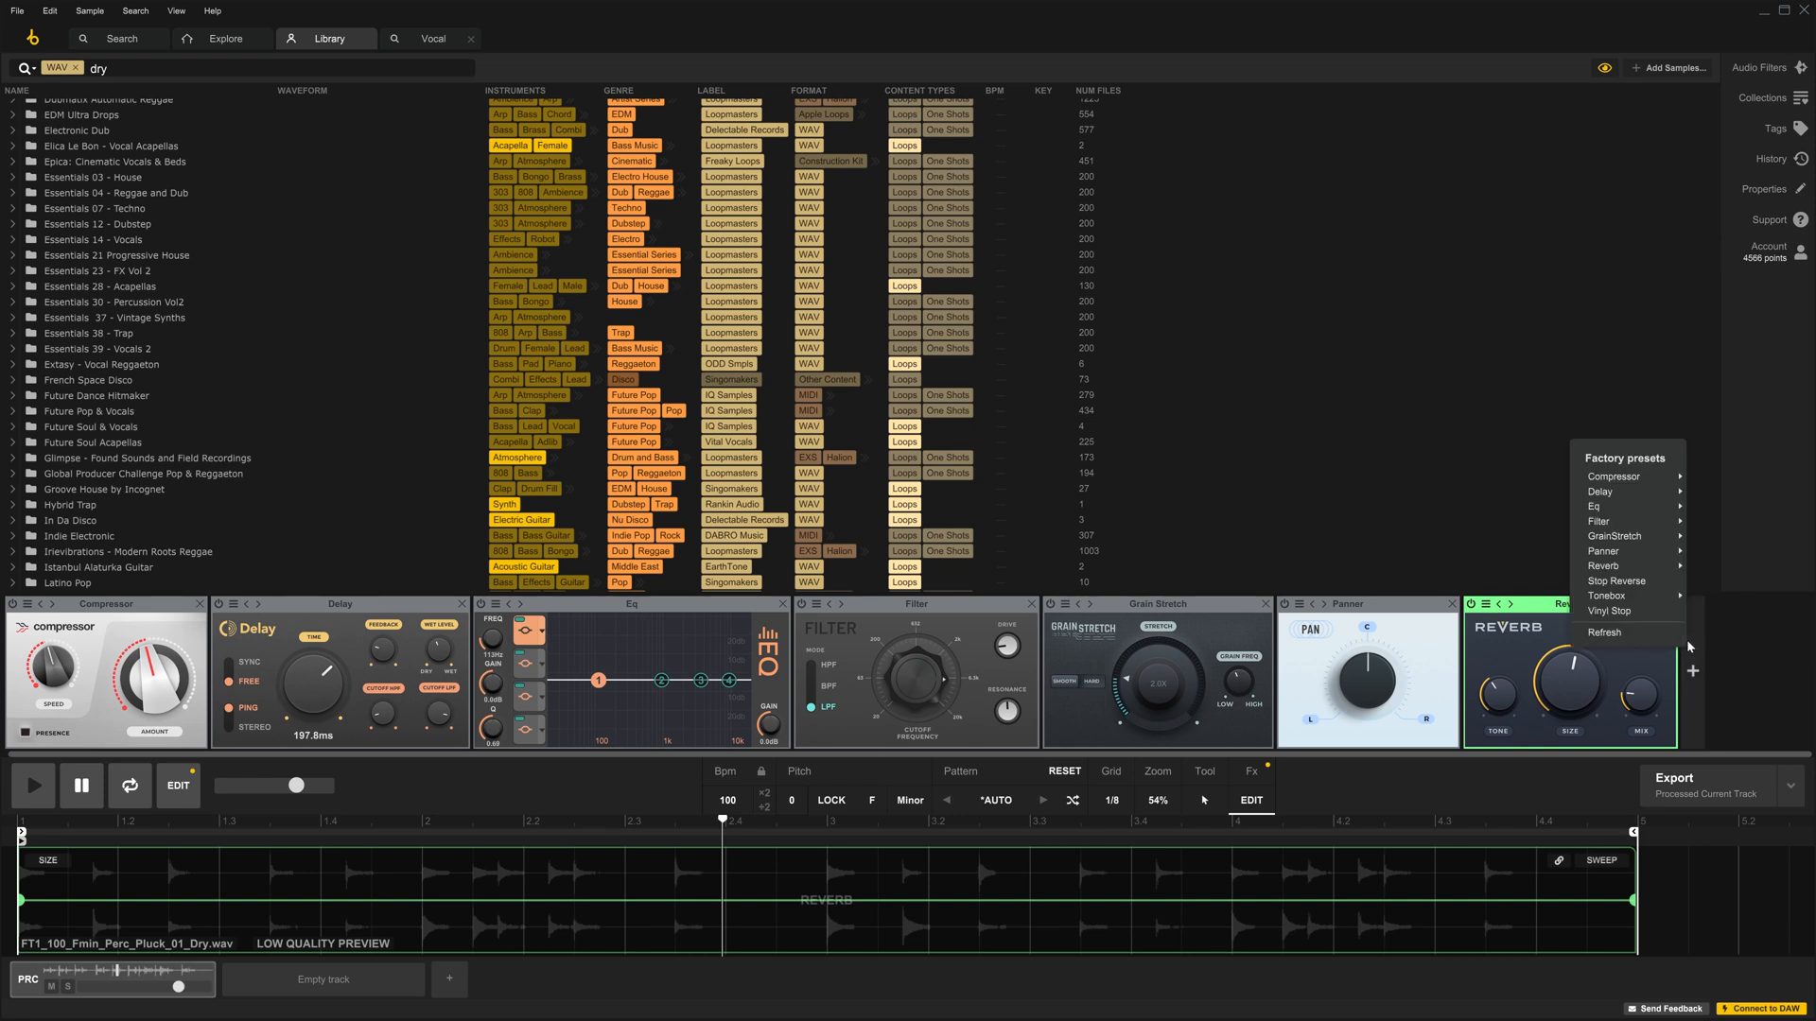
Append Stop Reverse, Tonebox and Vinyl Stop effects, then scroll the rack back.
left_click(1614, 580)
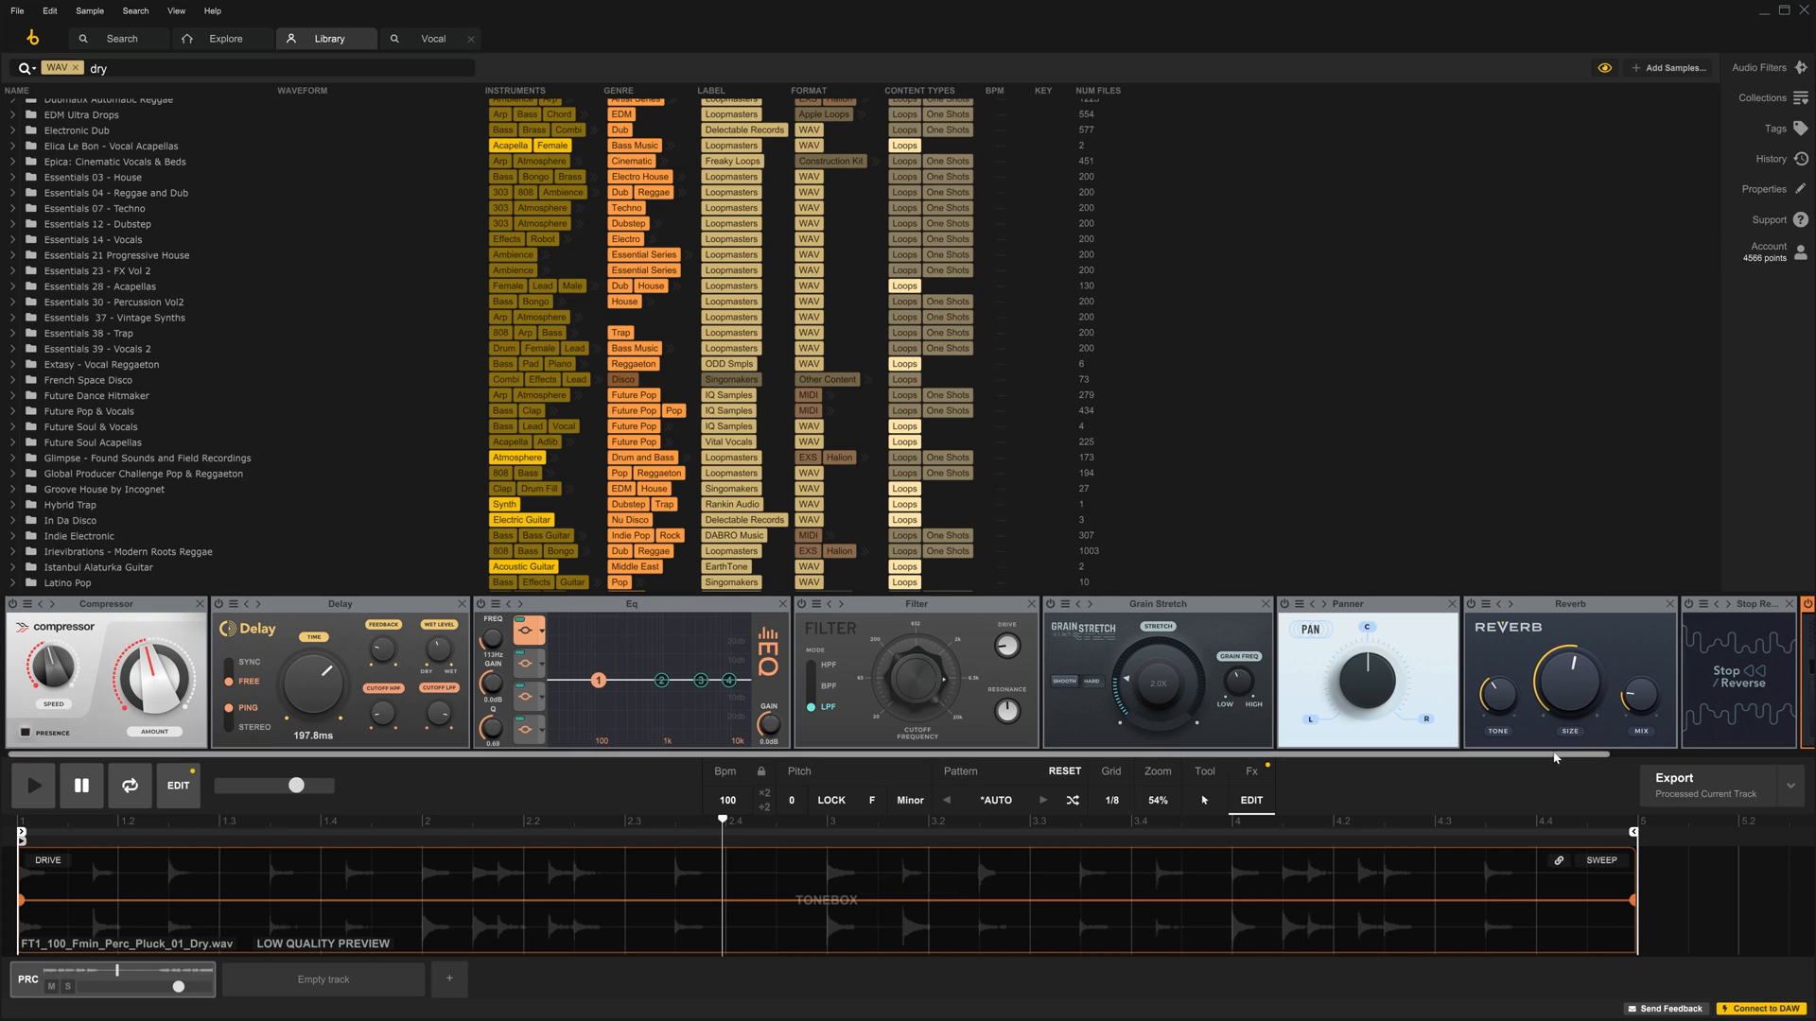
mouse_move(1744, 662)
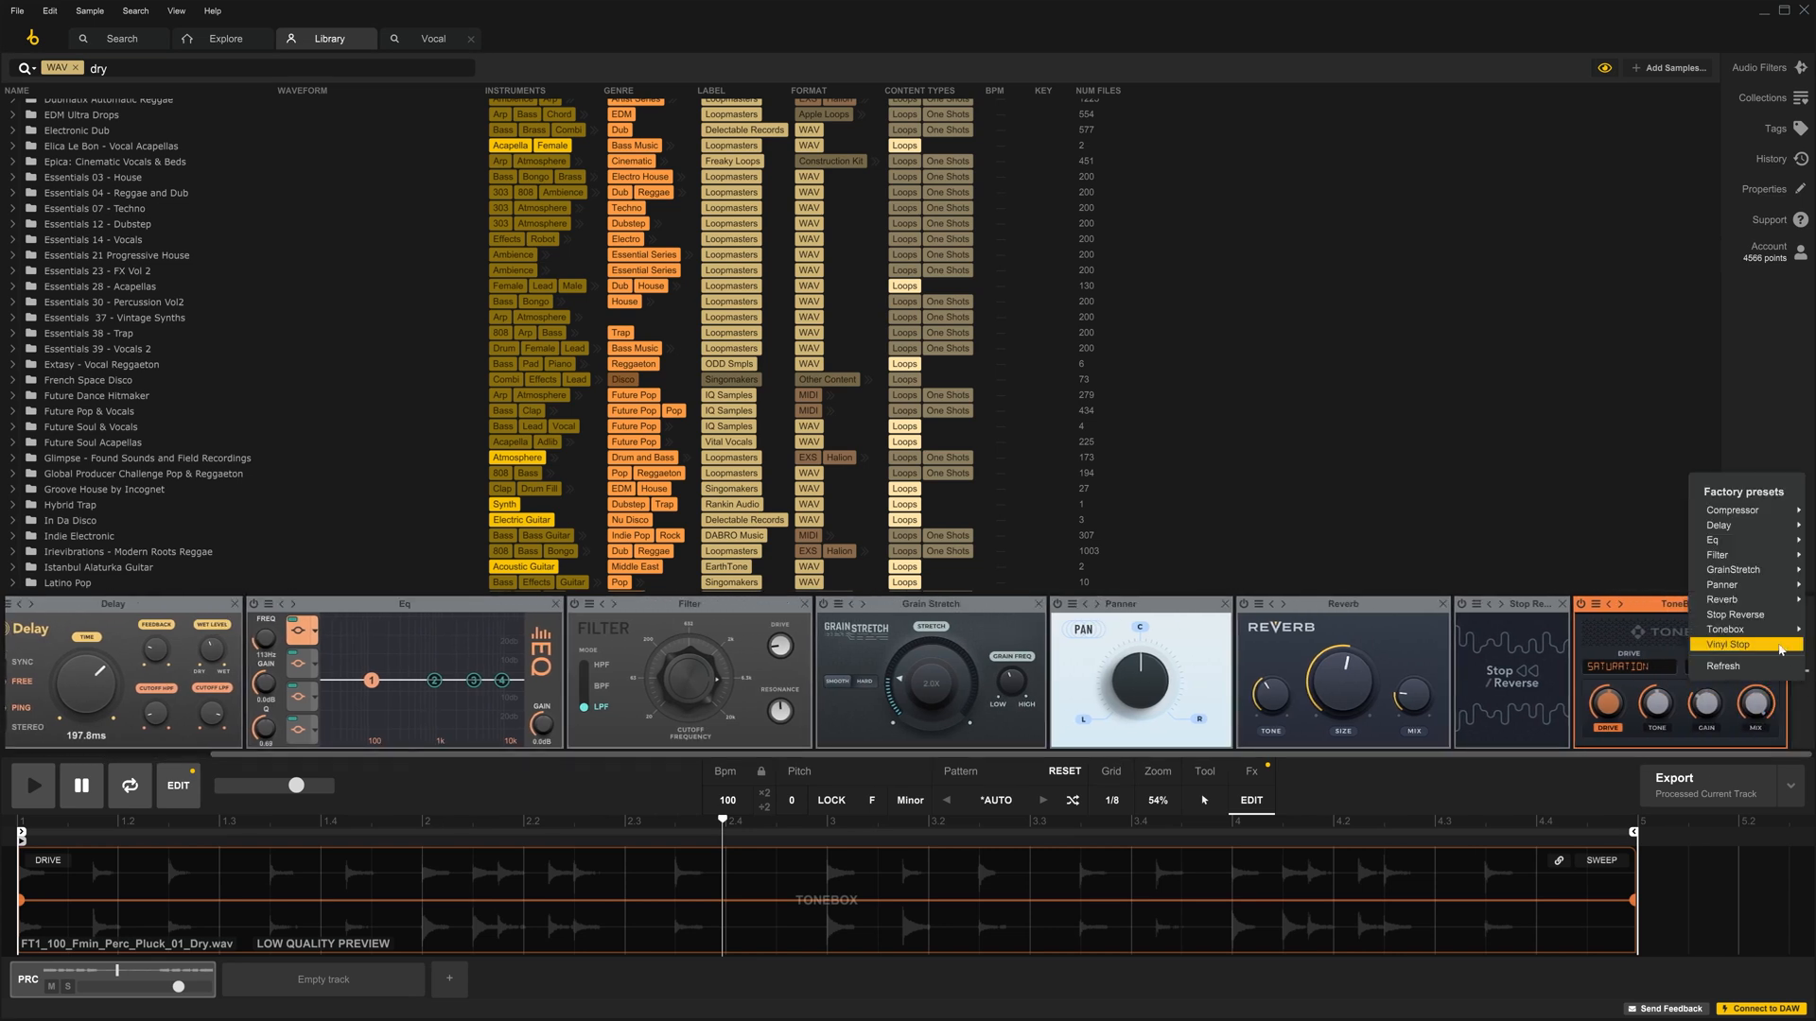
left_click(1729, 644)
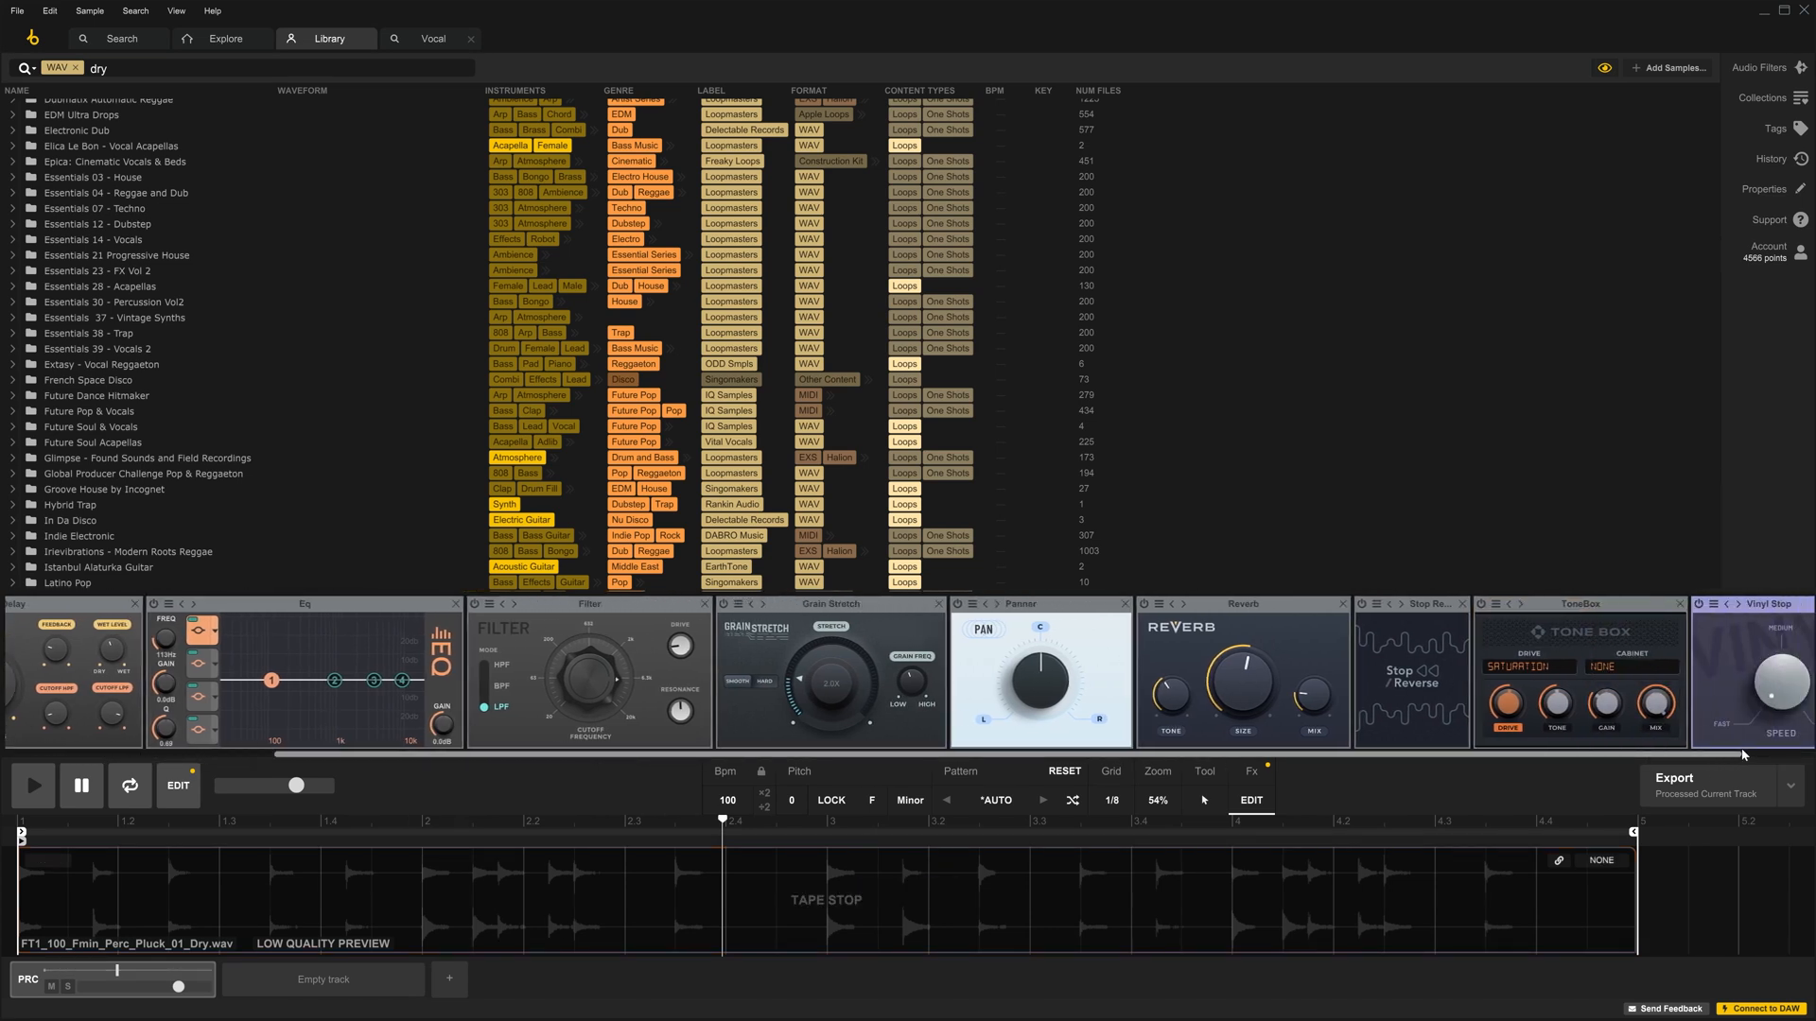
scroll("left", 3)
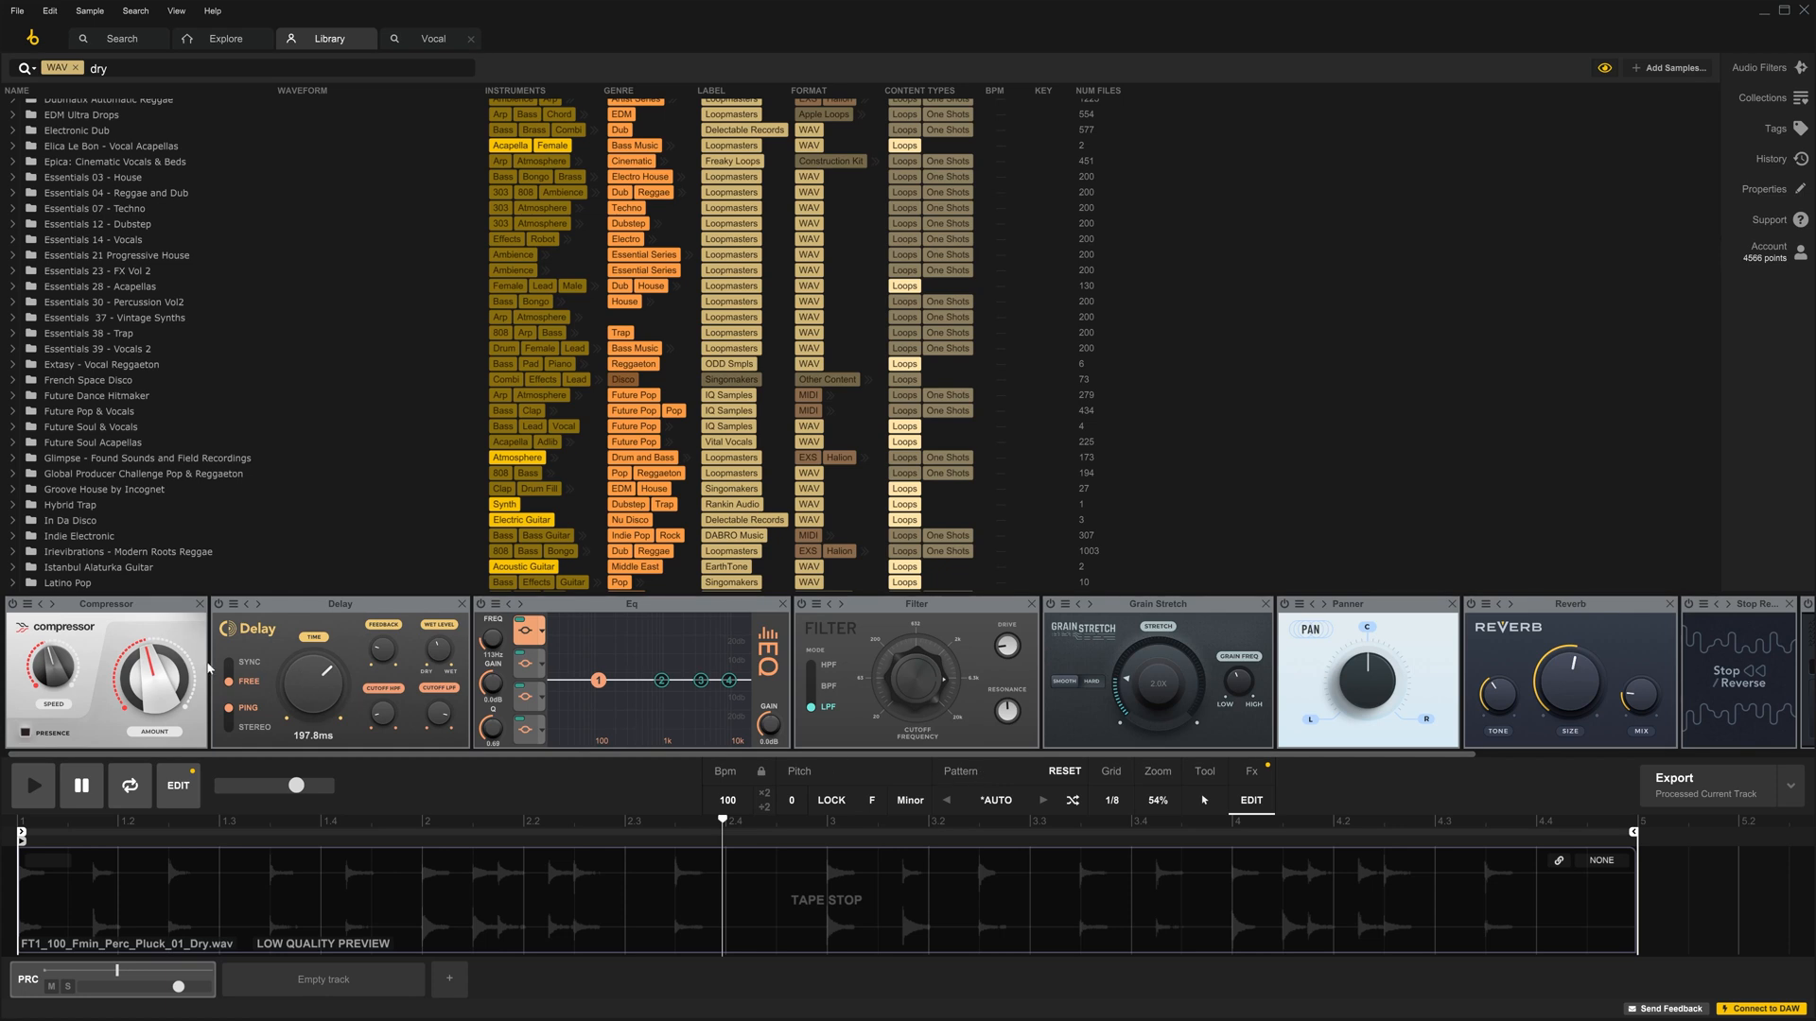
Remove the Compressor, Delay and EQ effects from the chain.
left_click(107, 603)
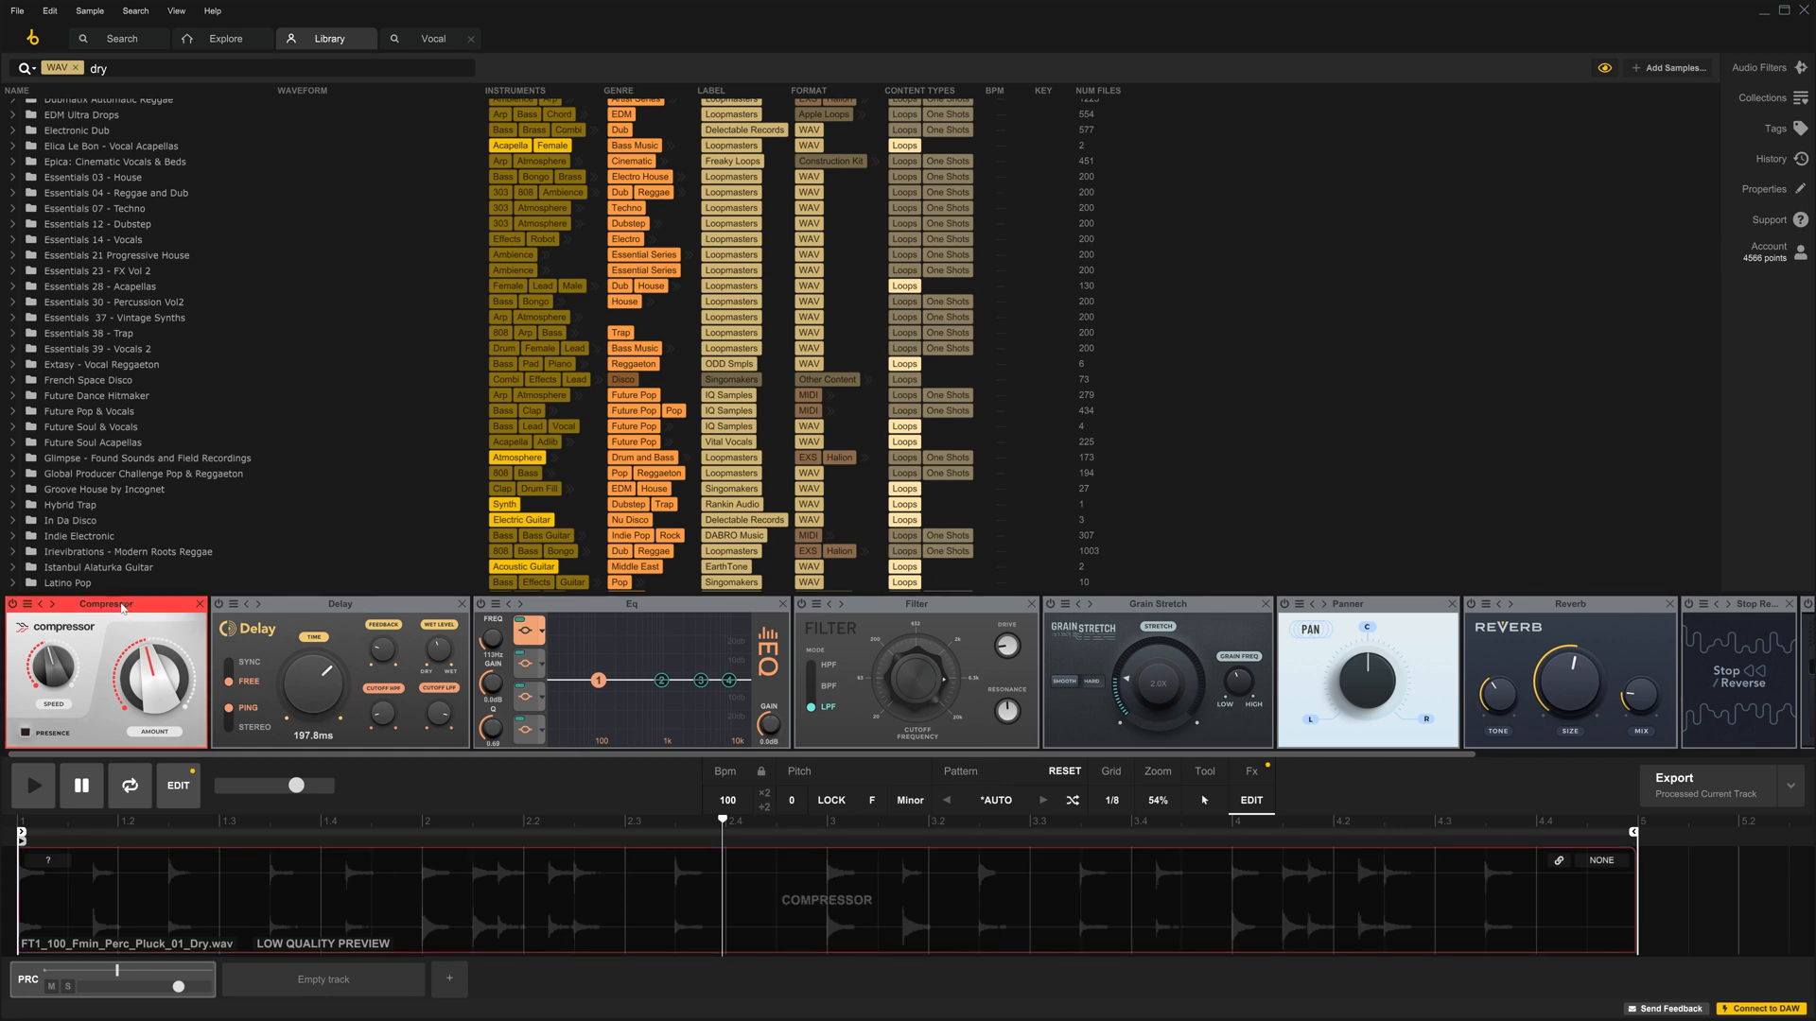
left_click(201, 603)
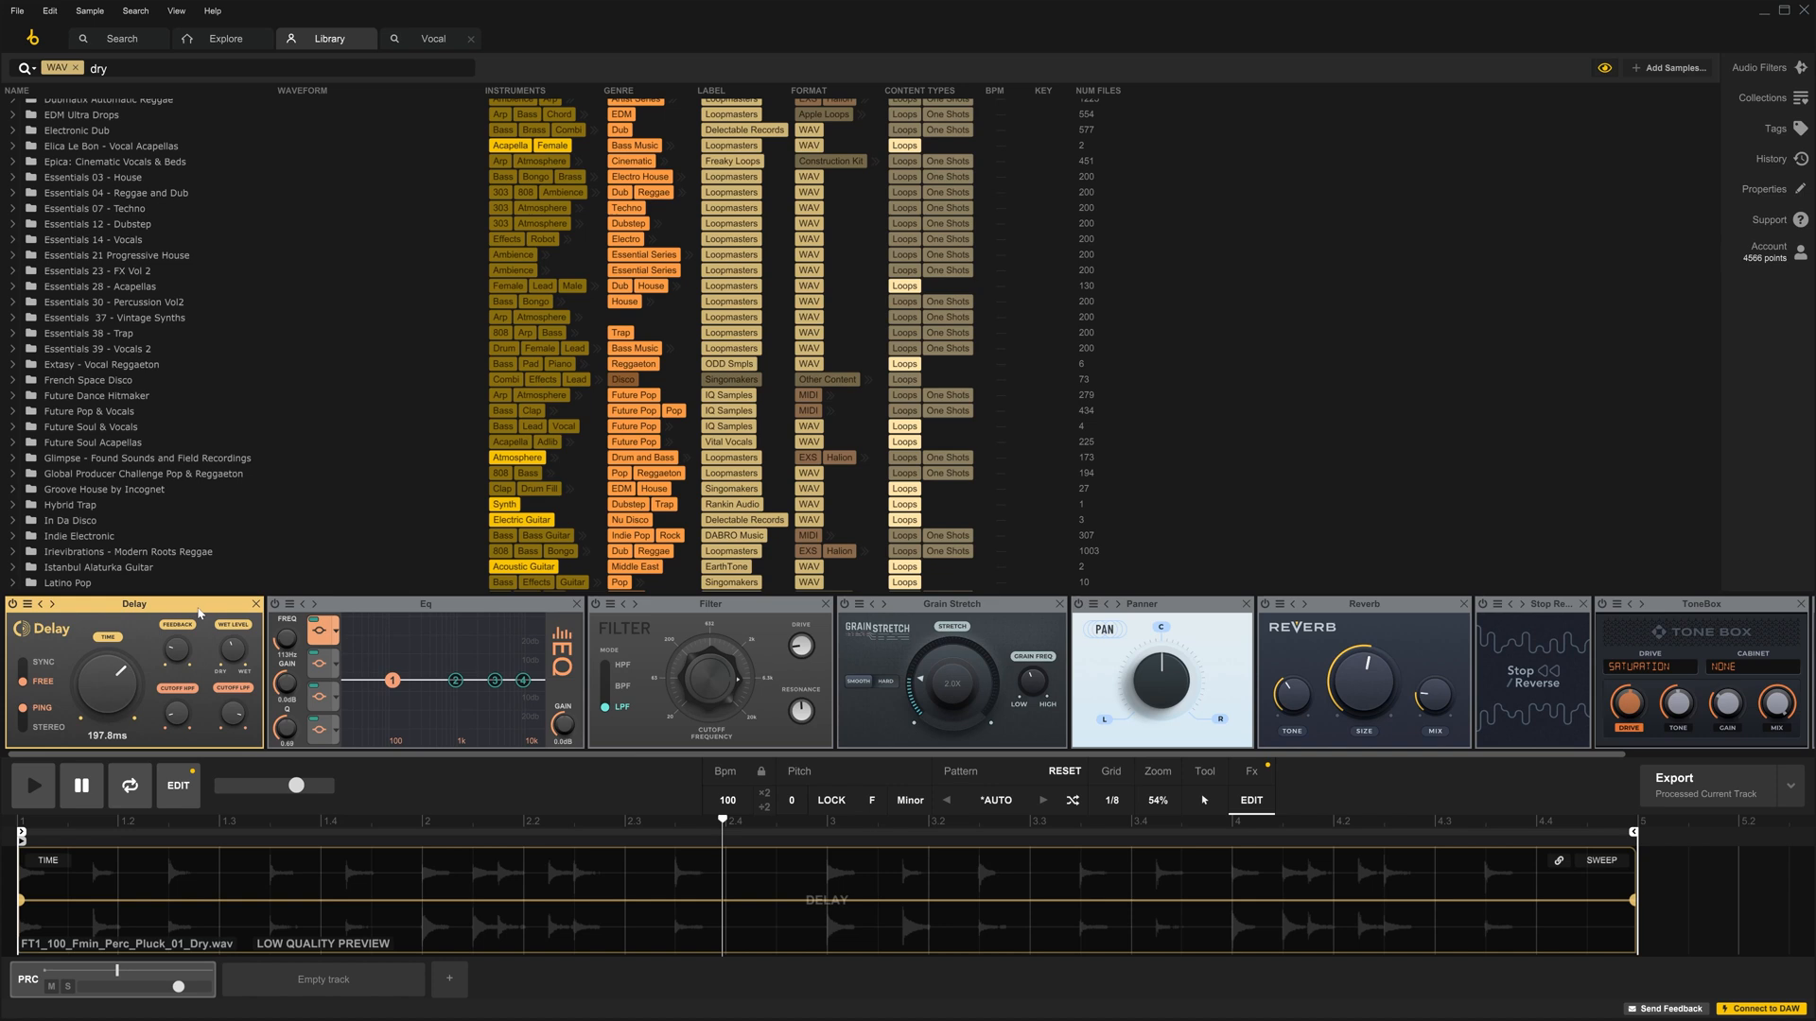
left_click(254, 603)
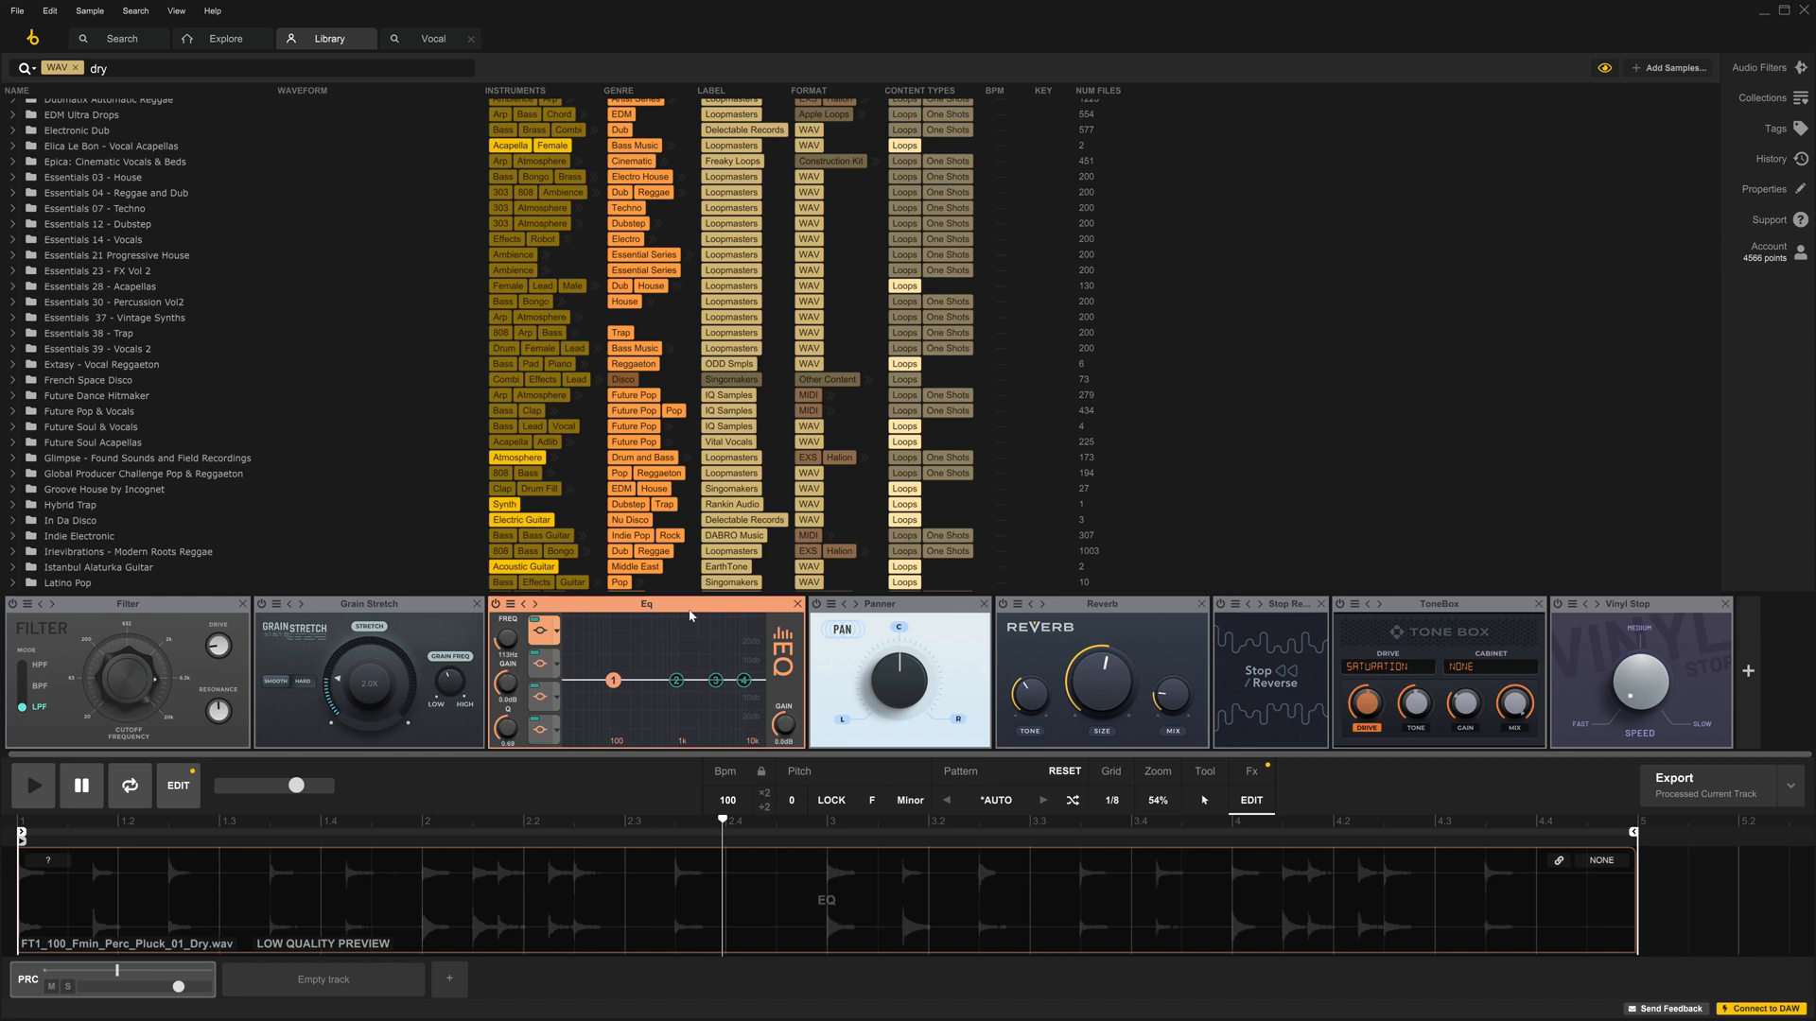
mouse_move(690, 613)
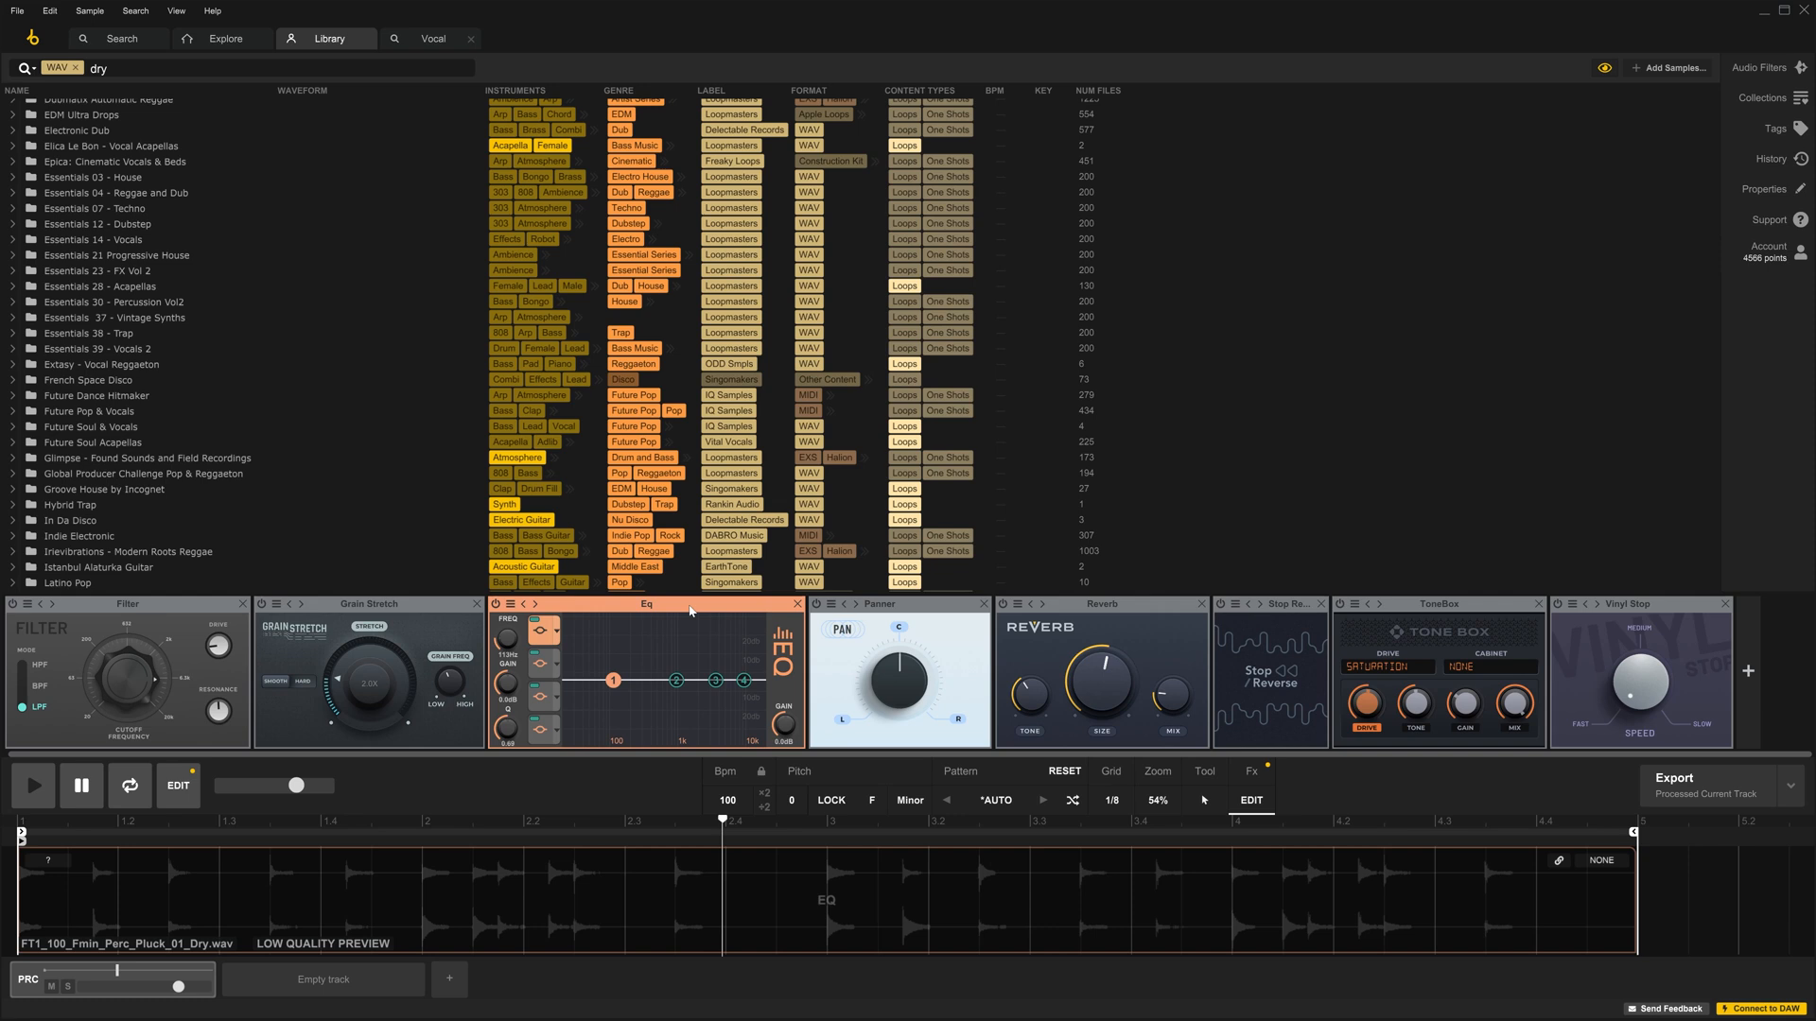
left_click(796, 604)
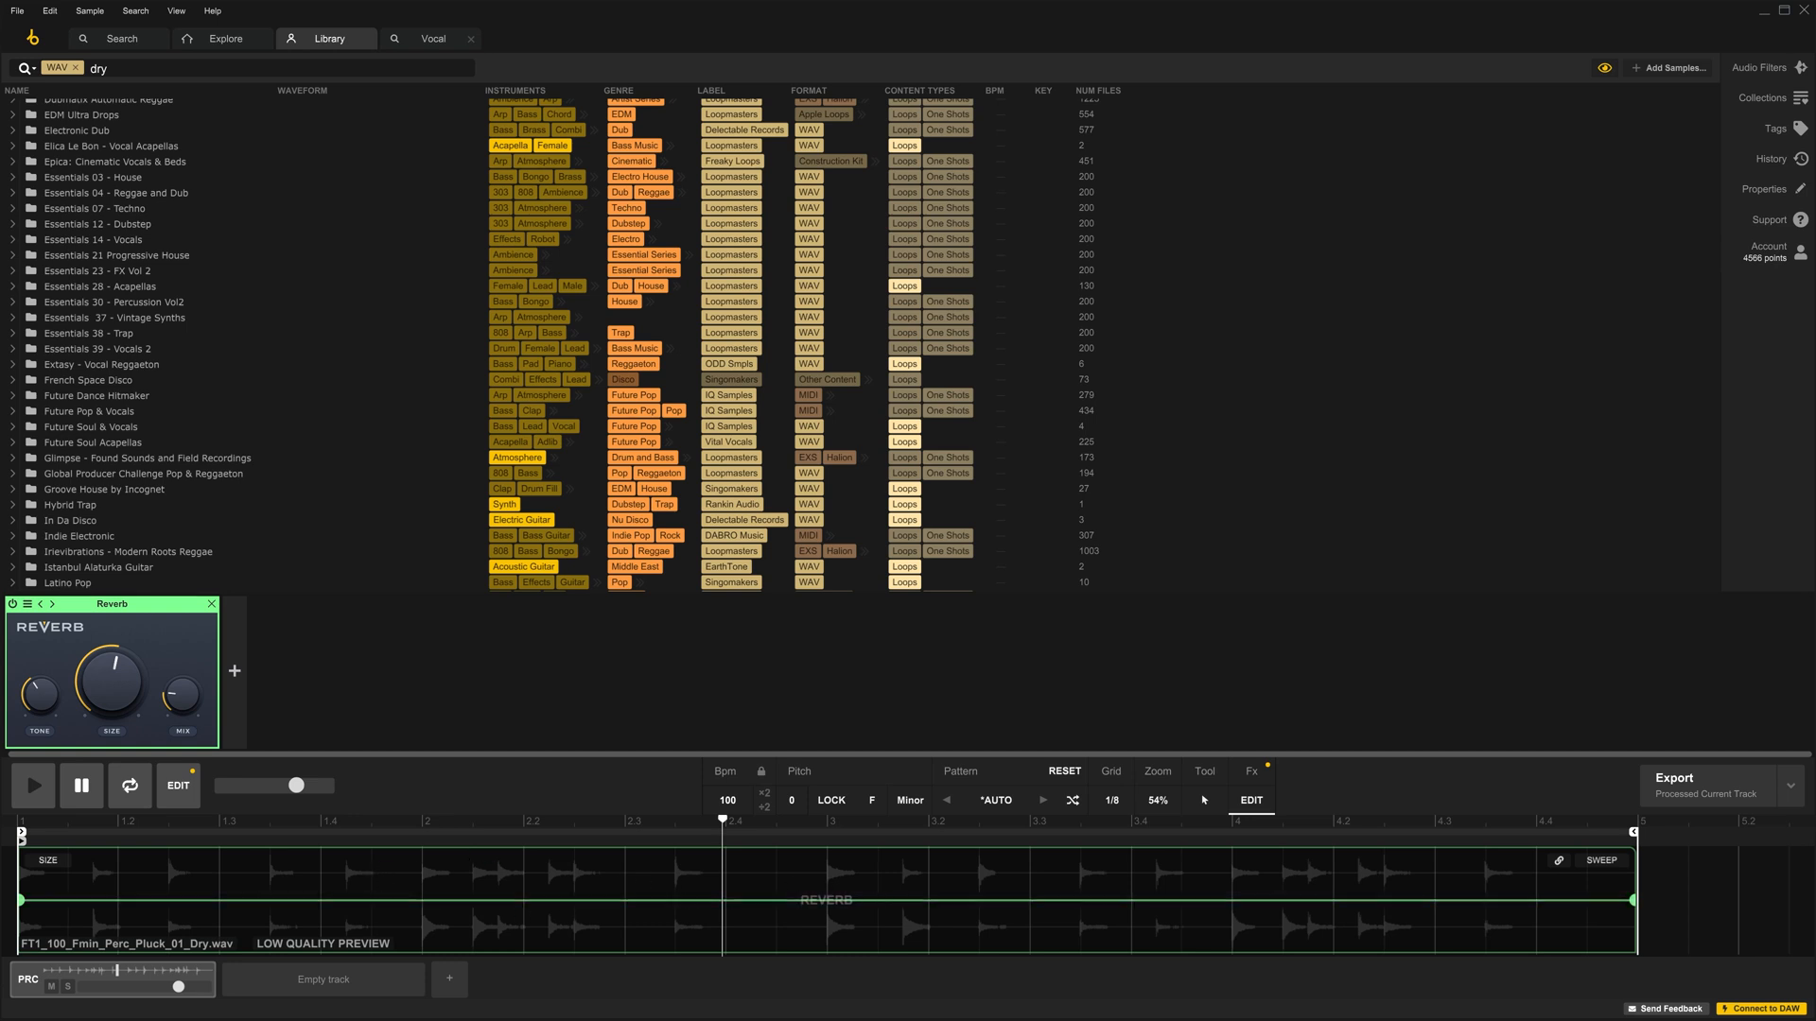
mouse_move(159, 623)
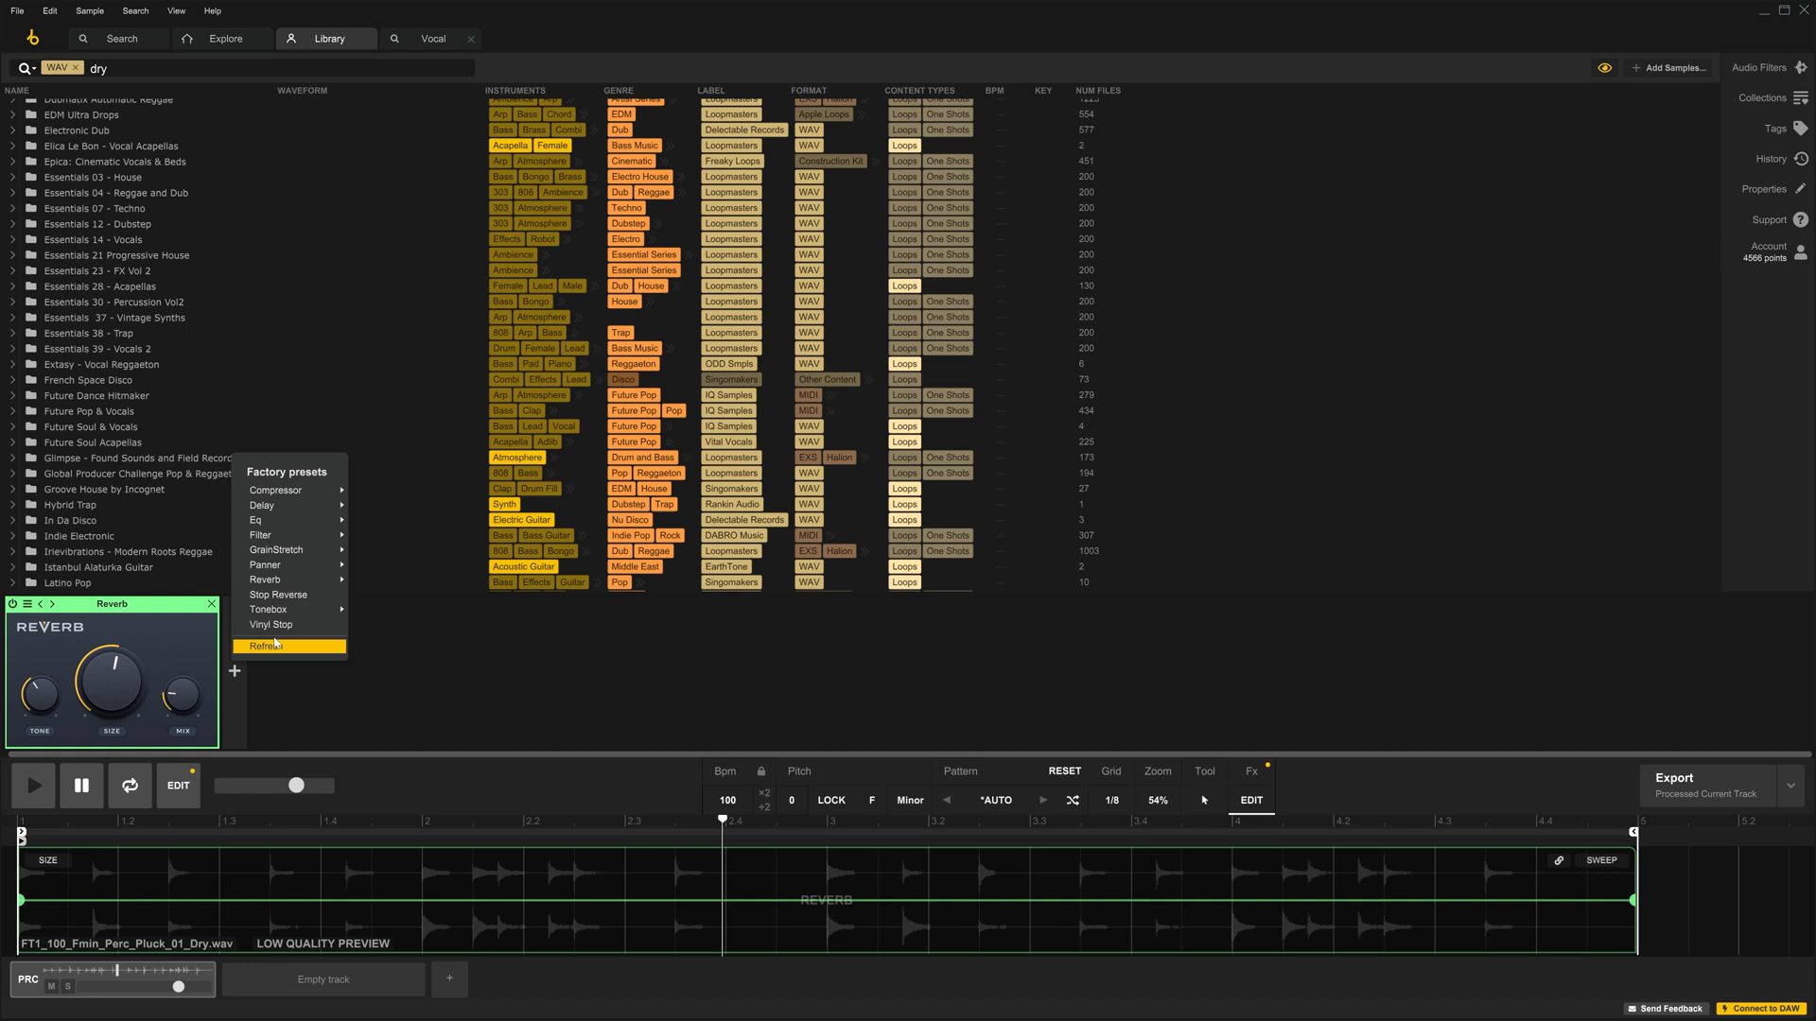
Refresh the Factory effect presets list.
left_click(270, 624)
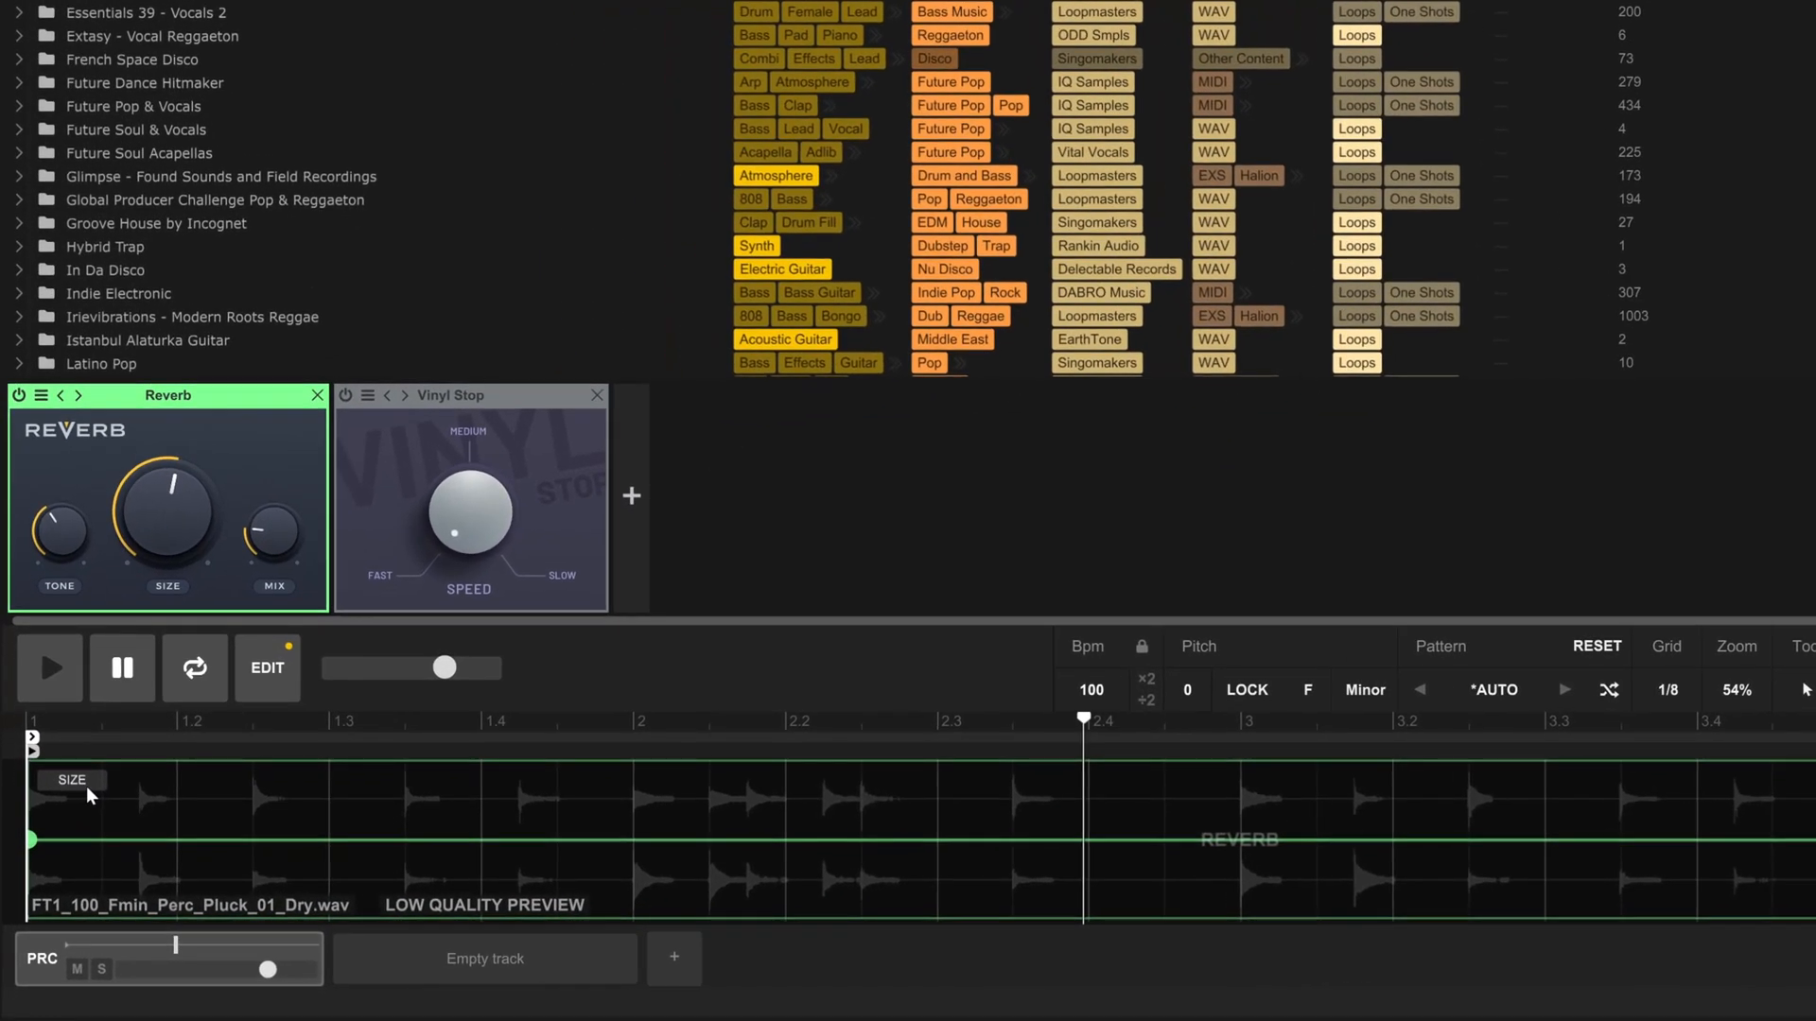
Change the Reverb Size modulation LFO shape from Sweep to Sine.
left_click(72, 779)
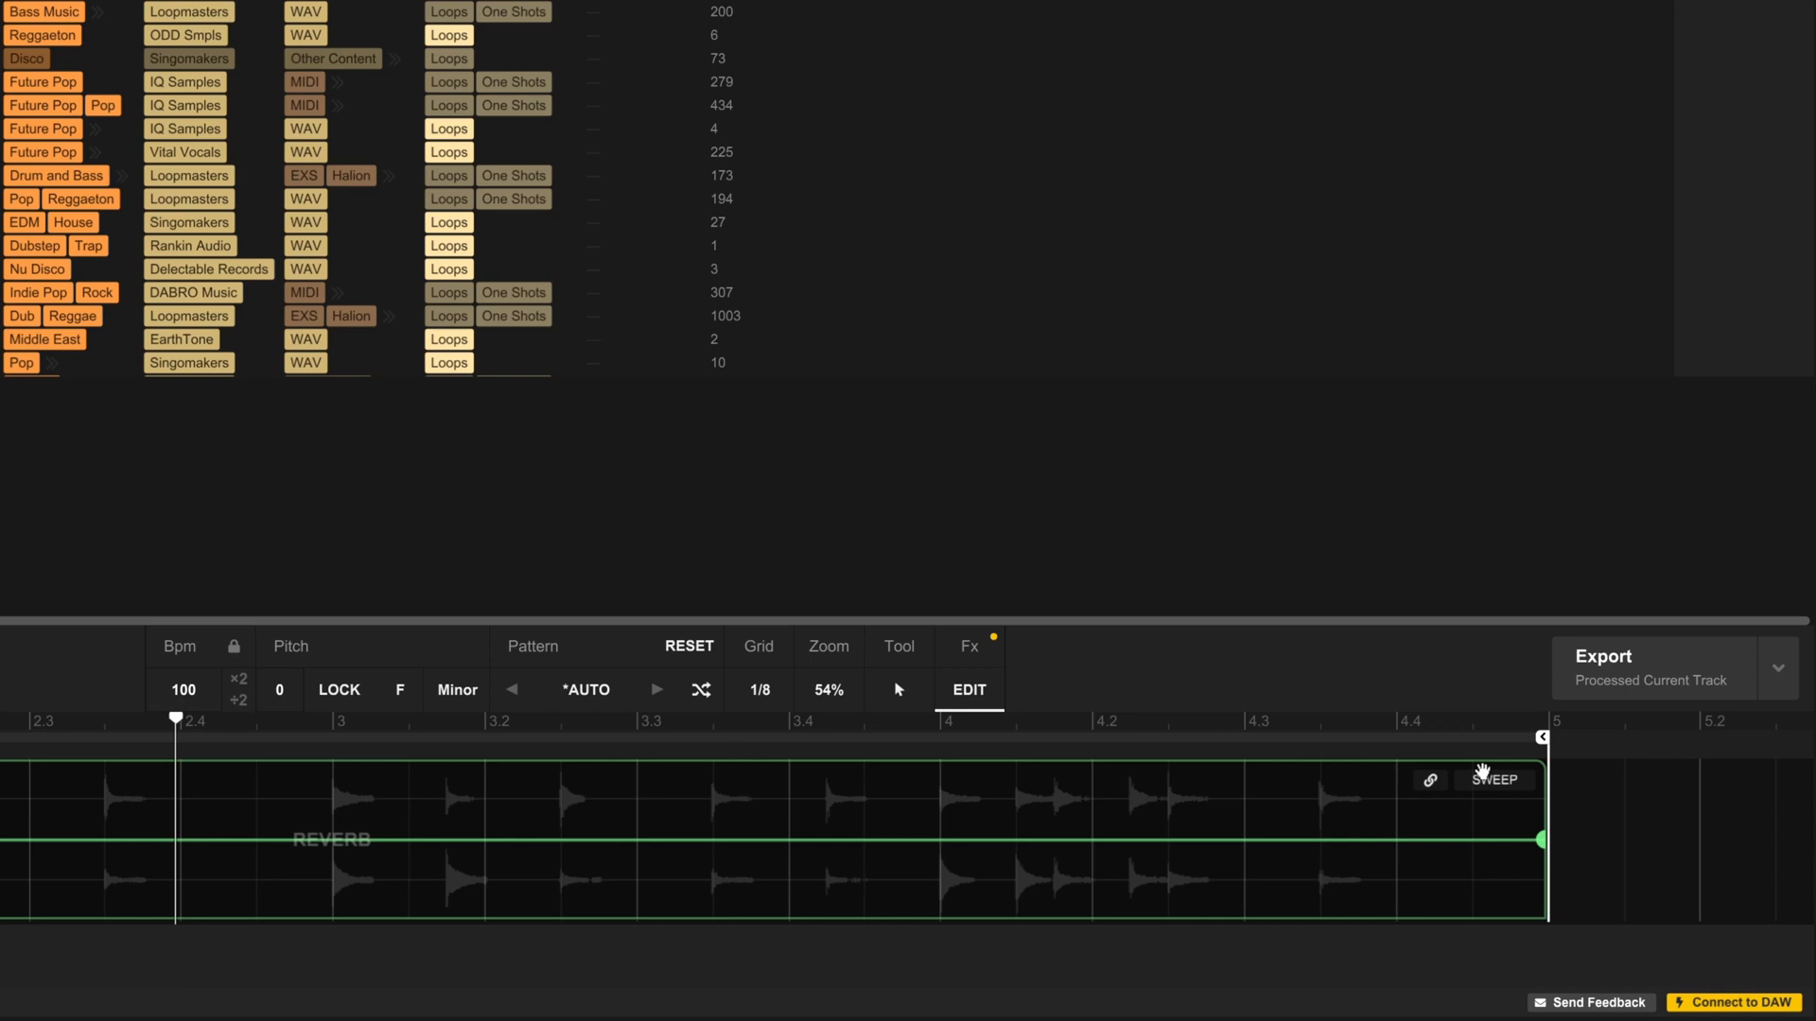
left_click(1493, 778)
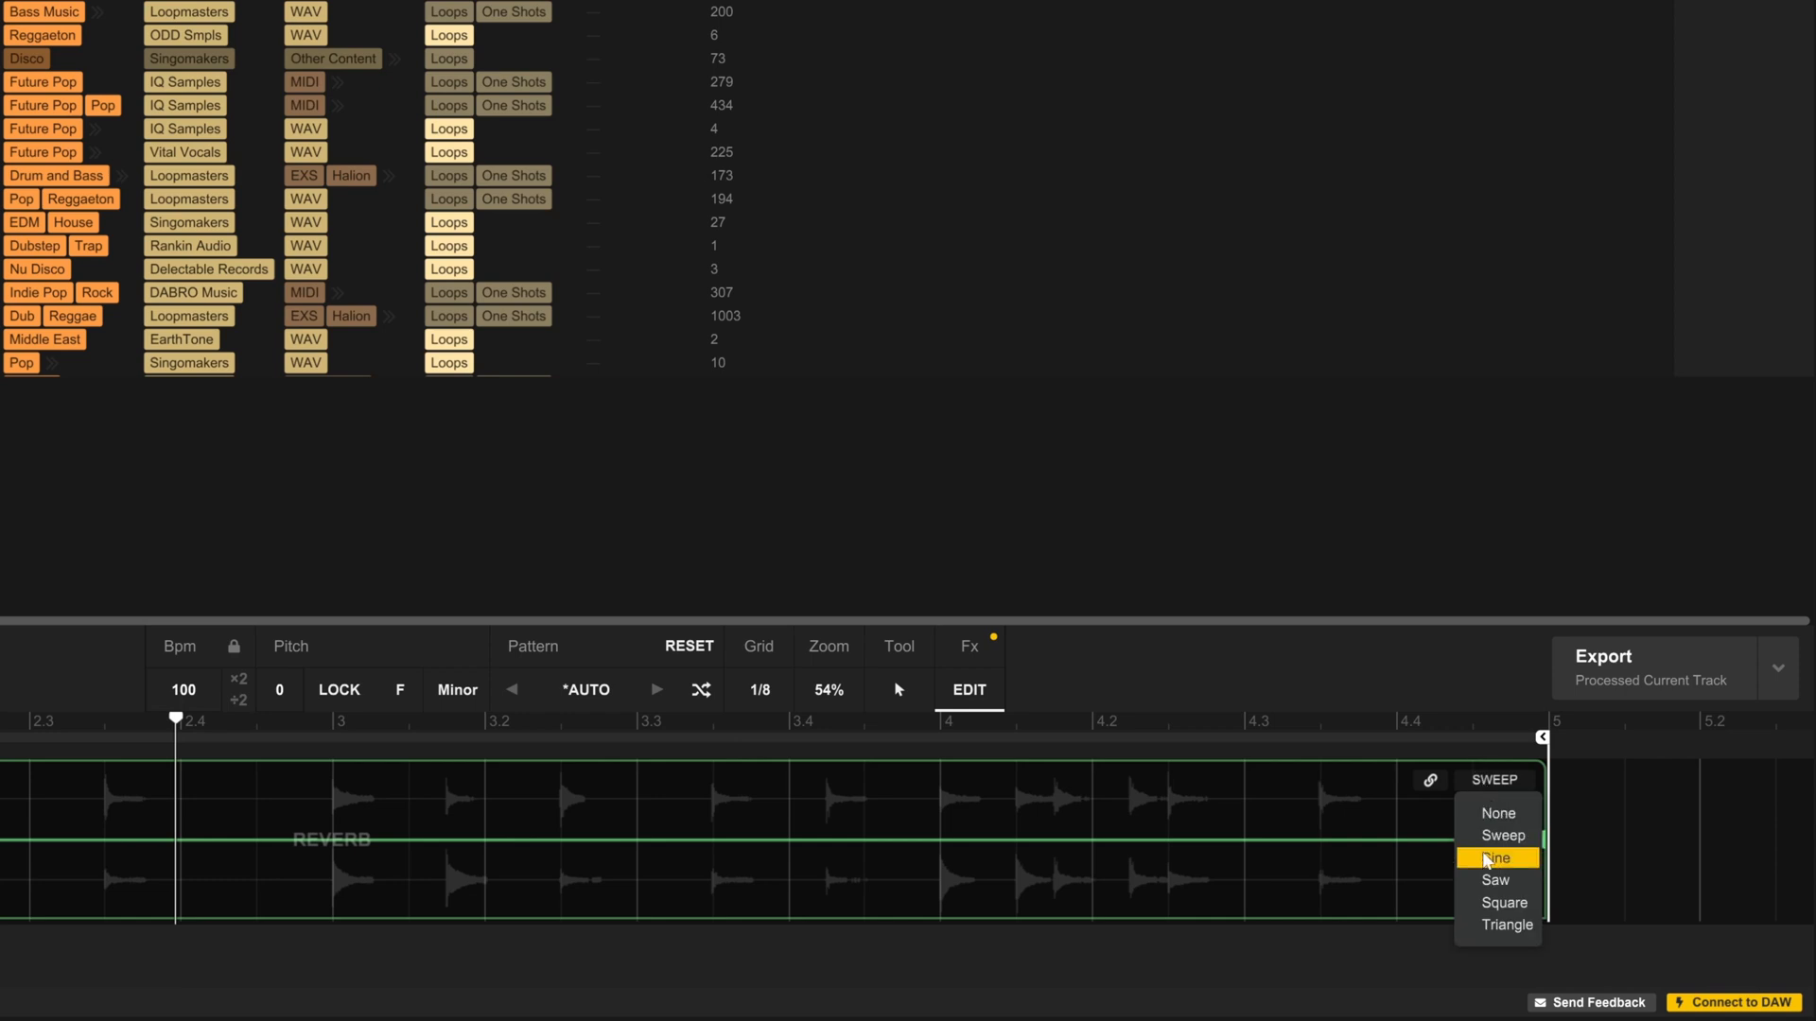
mouse_move(1502, 835)
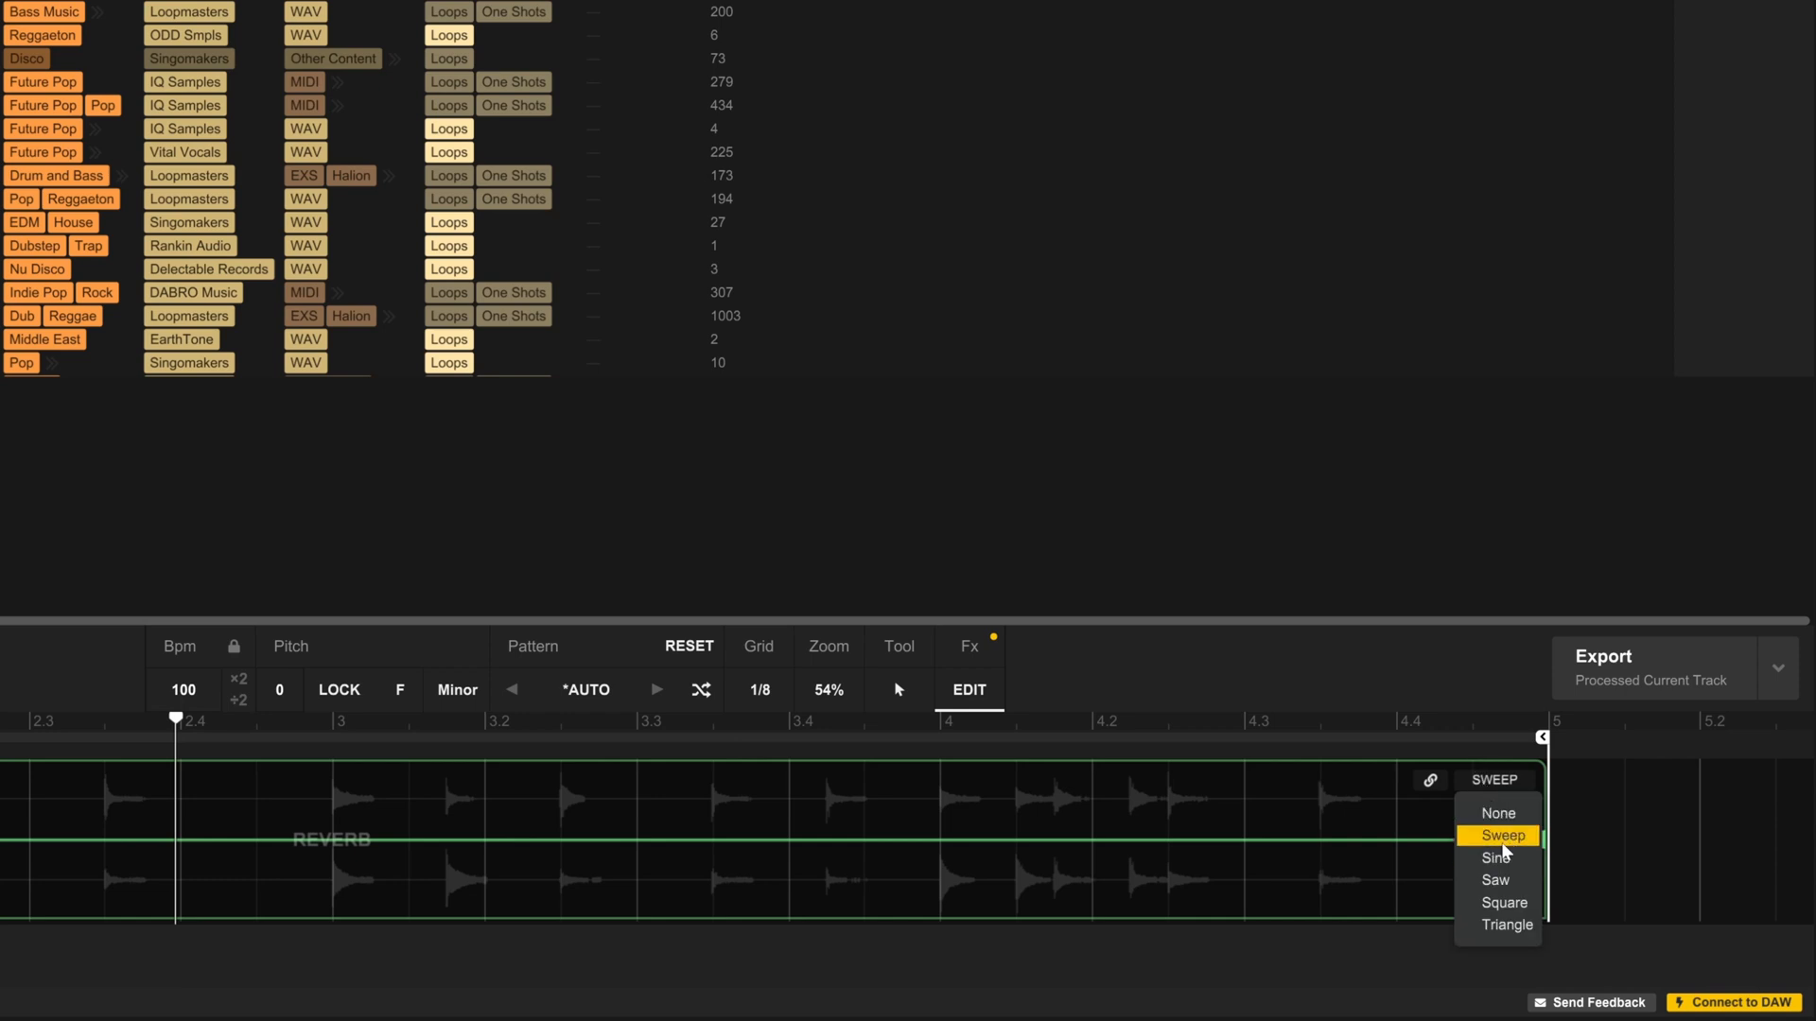
left_click(1496, 857)
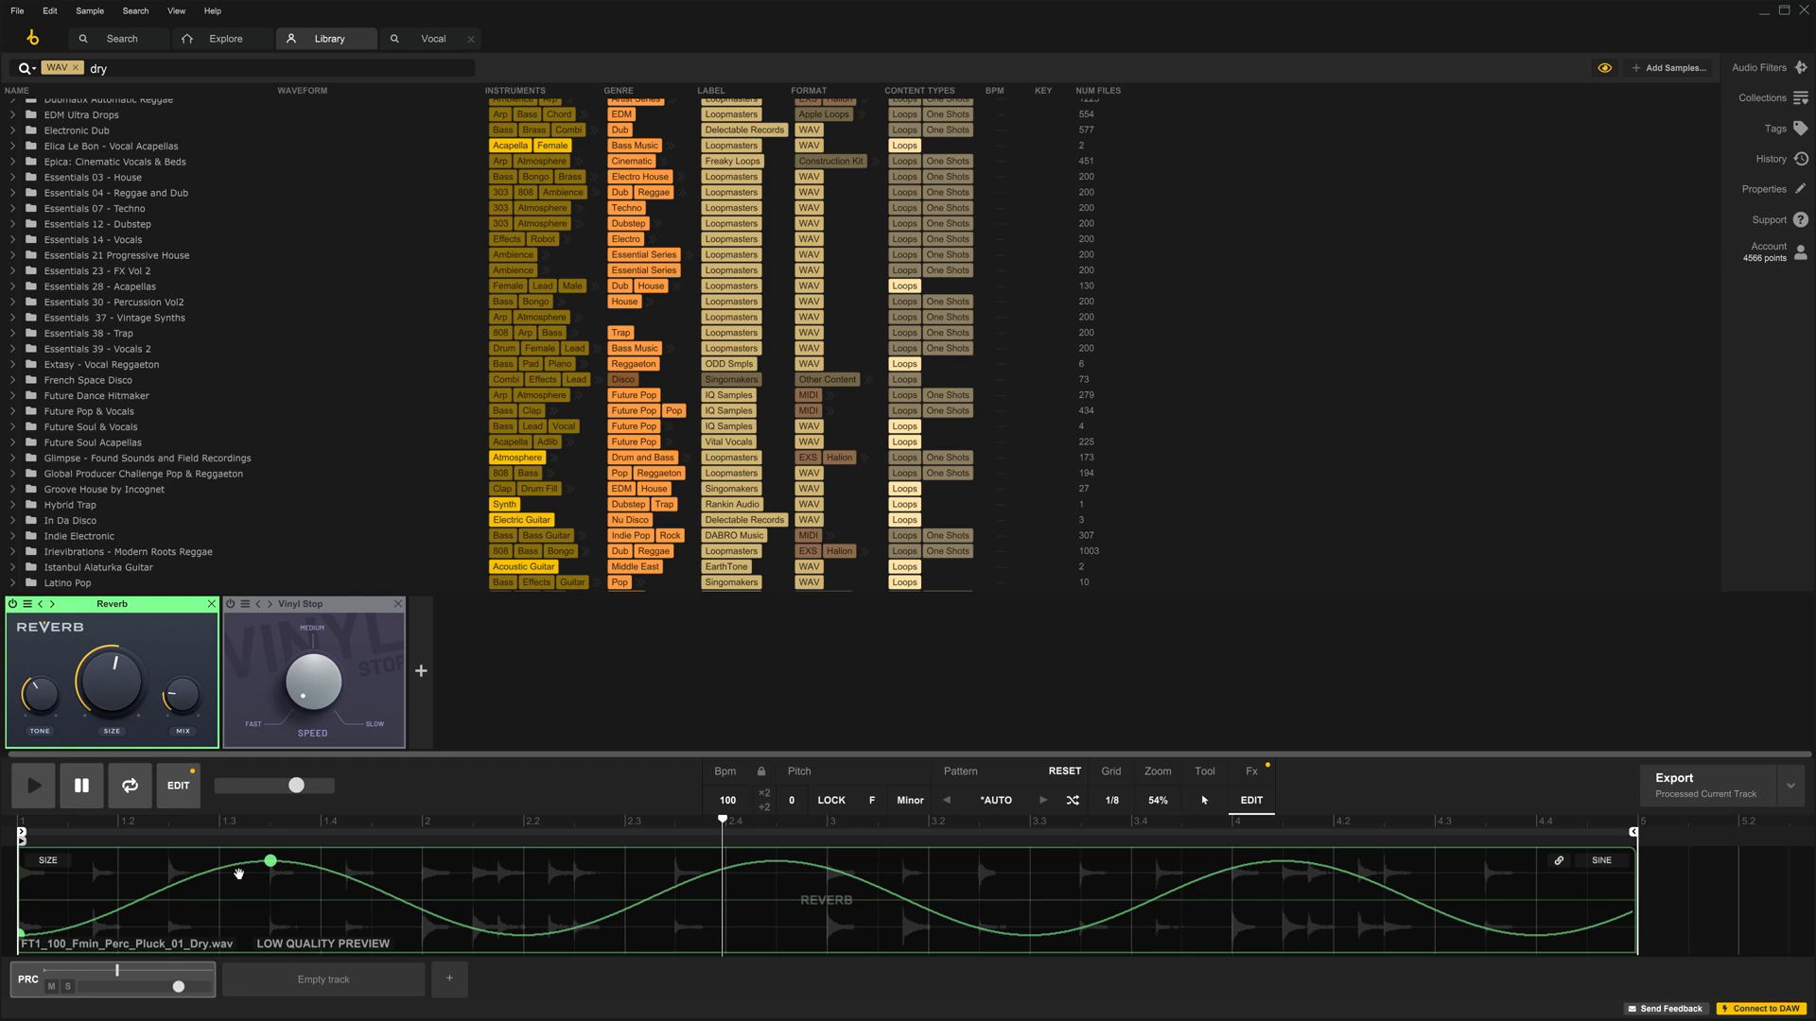
mouse_move(742, 906)
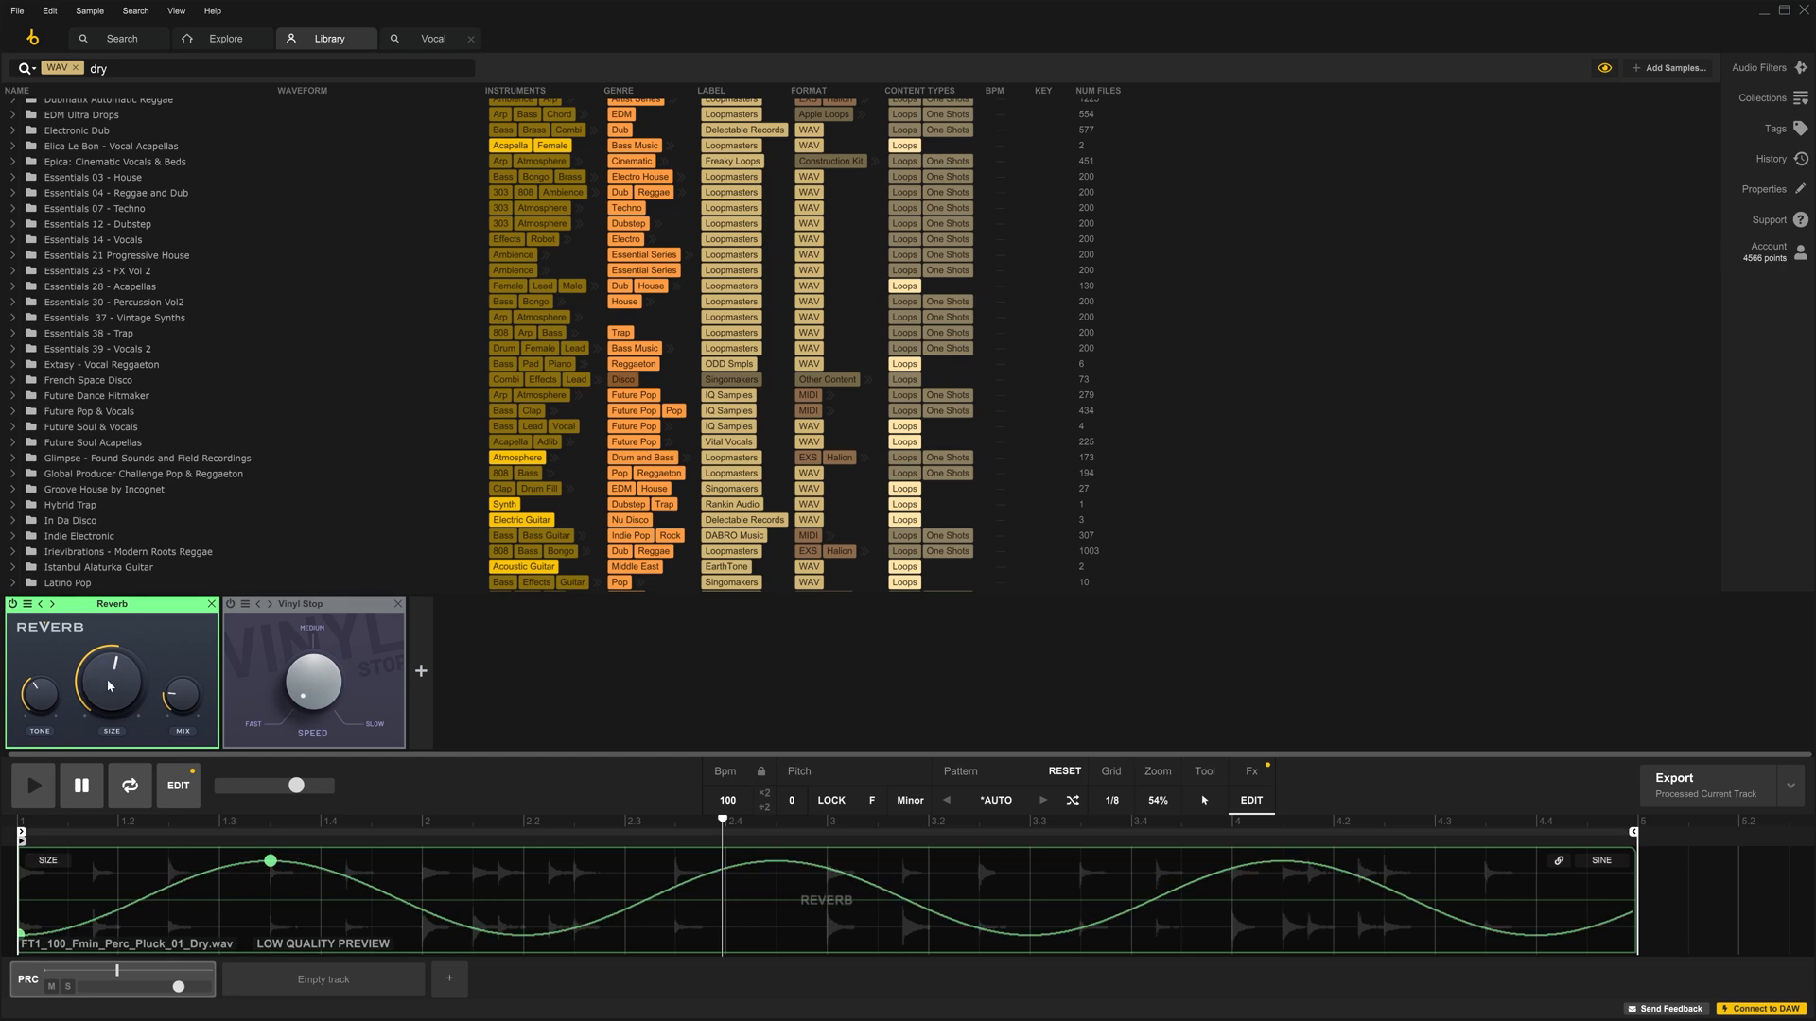
Remove the Vinyl Stop effect from the chain.
left_click(397, 603)
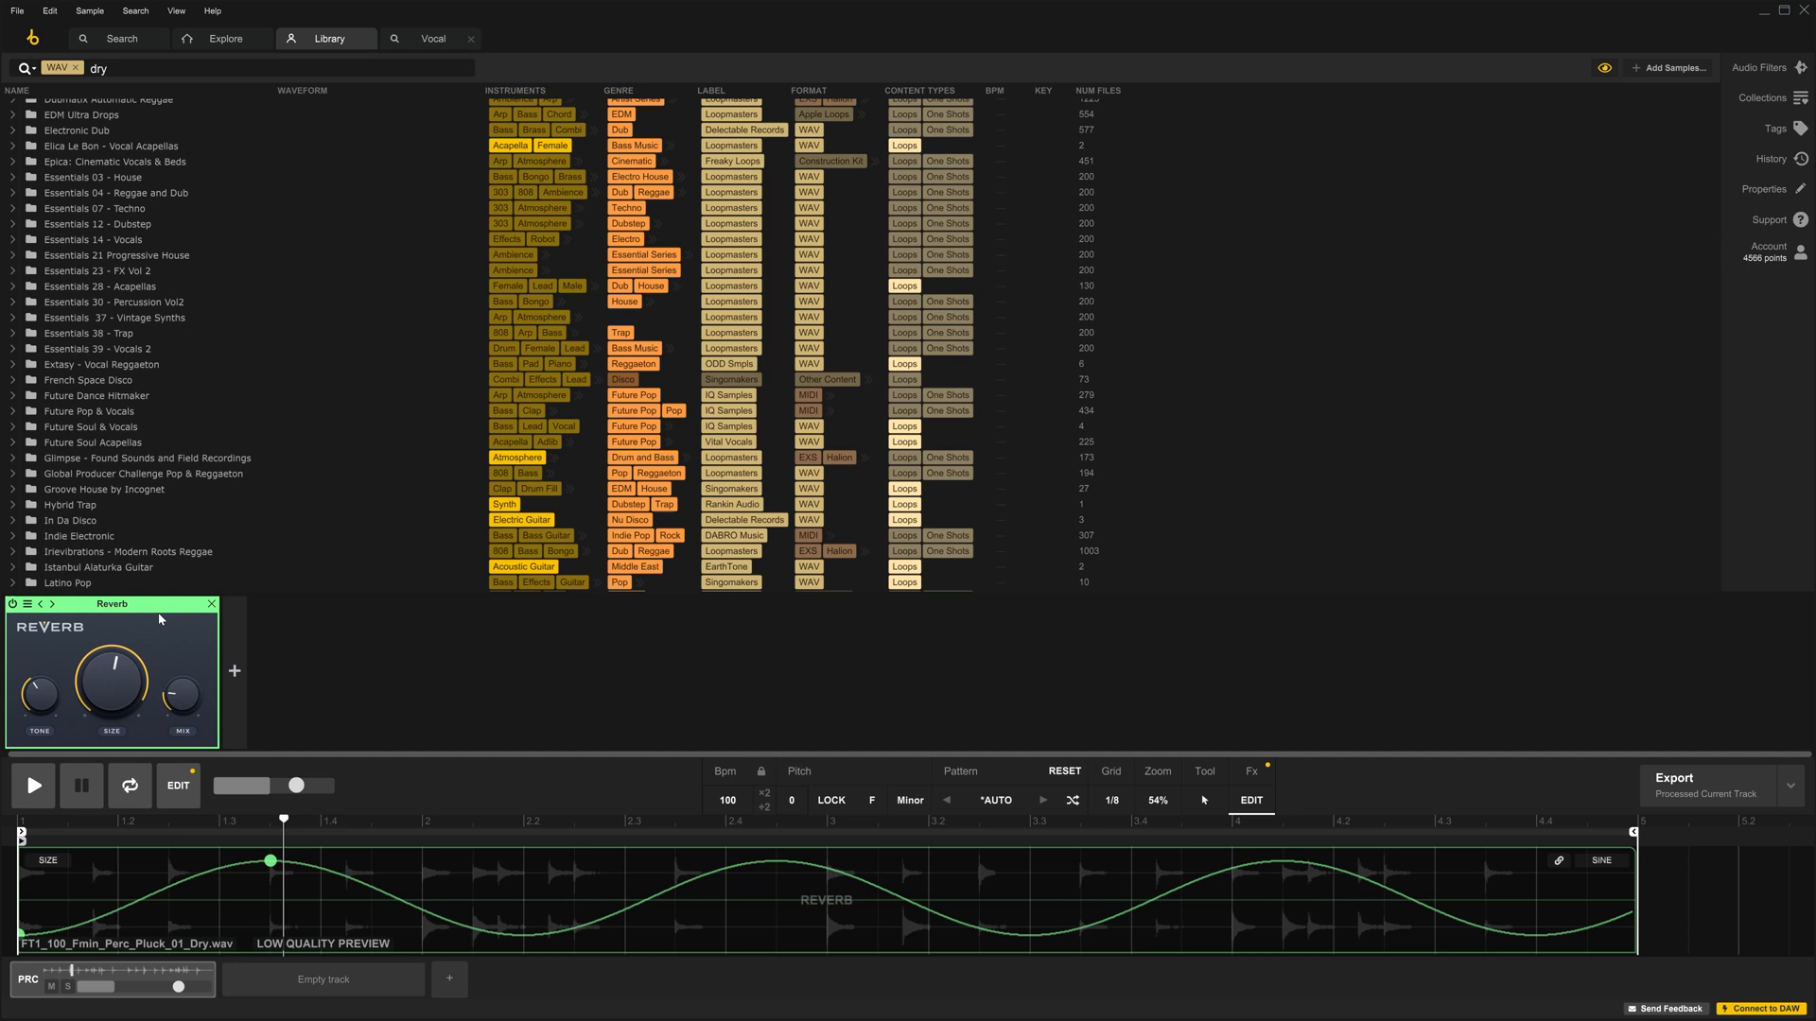
left_click(32, 785)
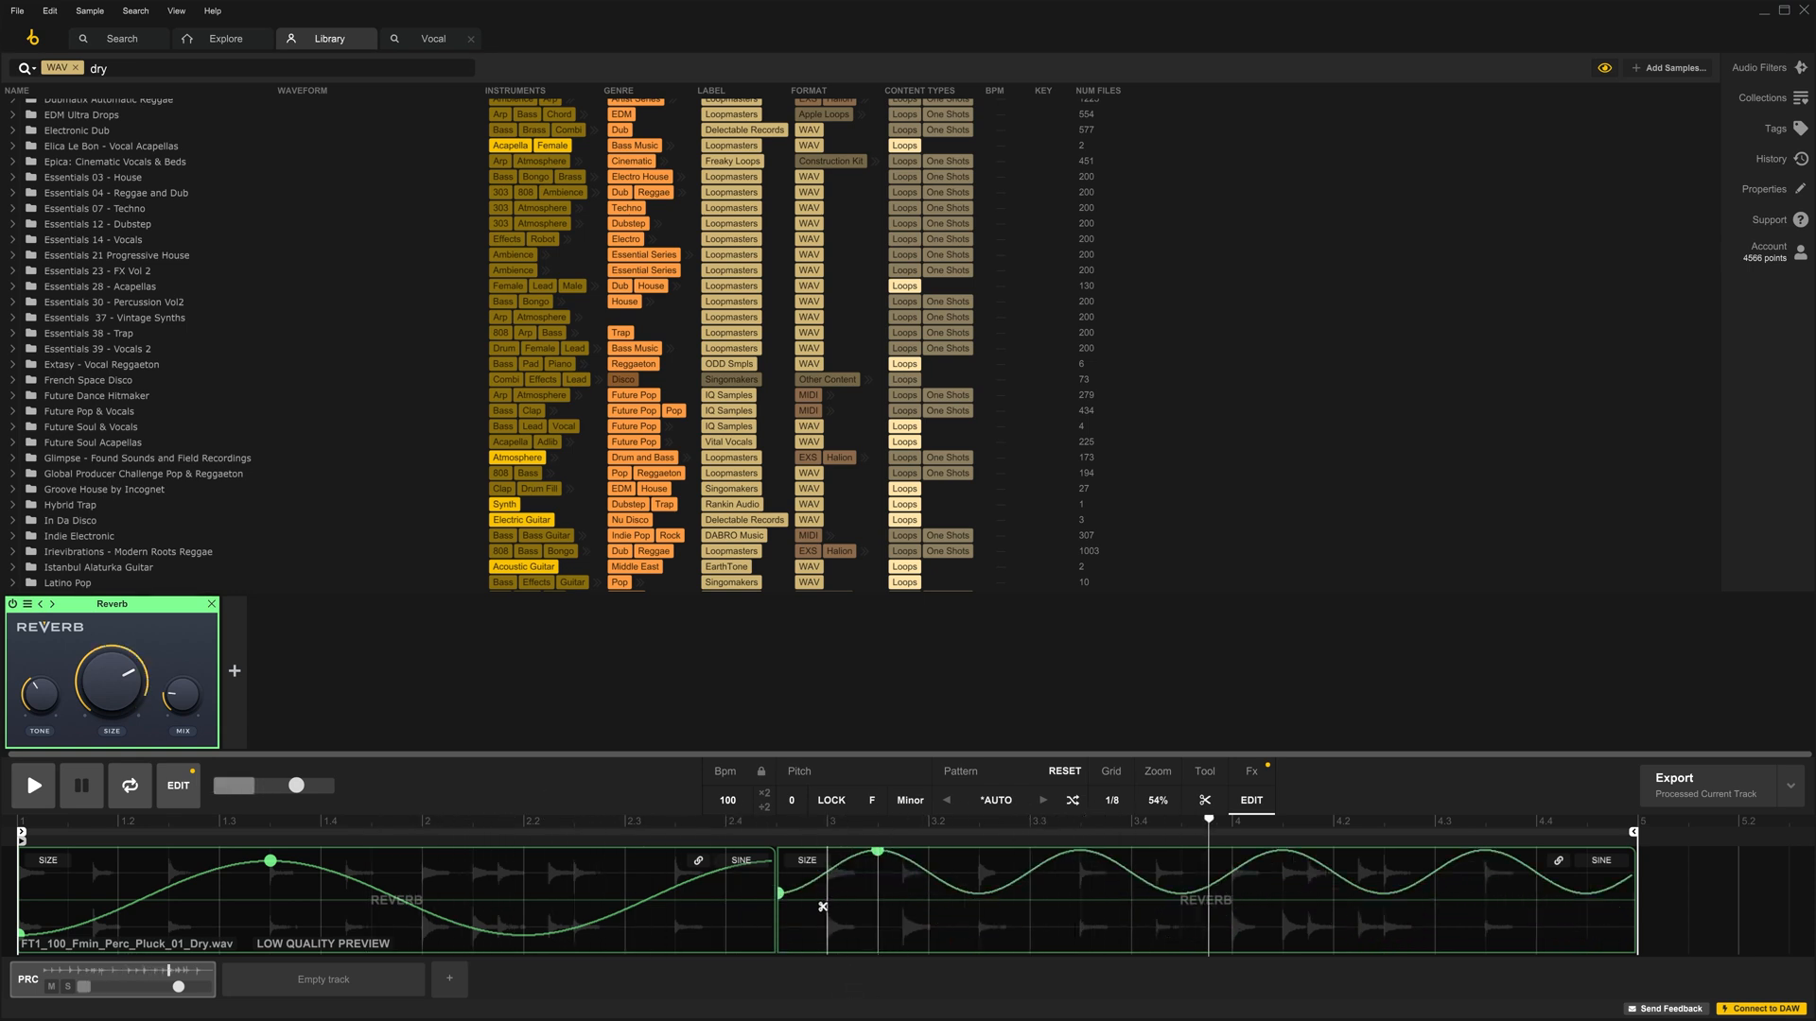
Set the second Size modulation clip's wave shape to Square.
left_click(32, 786)
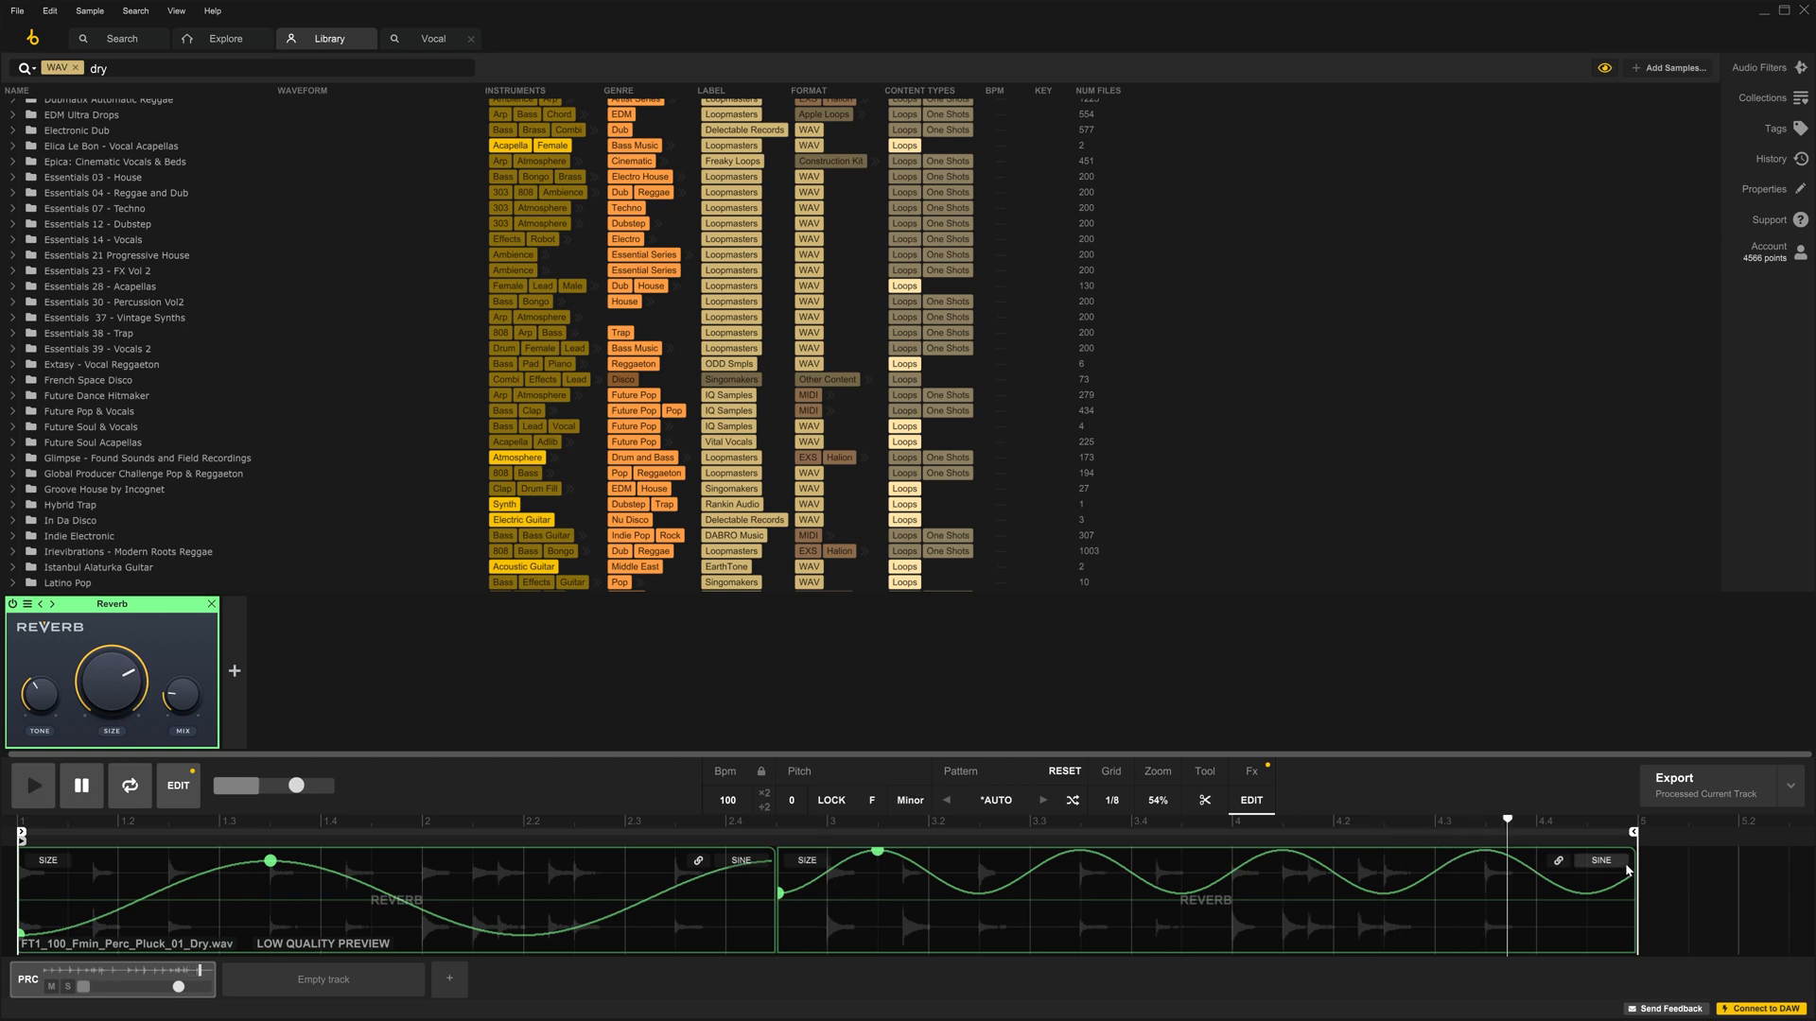
left_click(1599, 860)
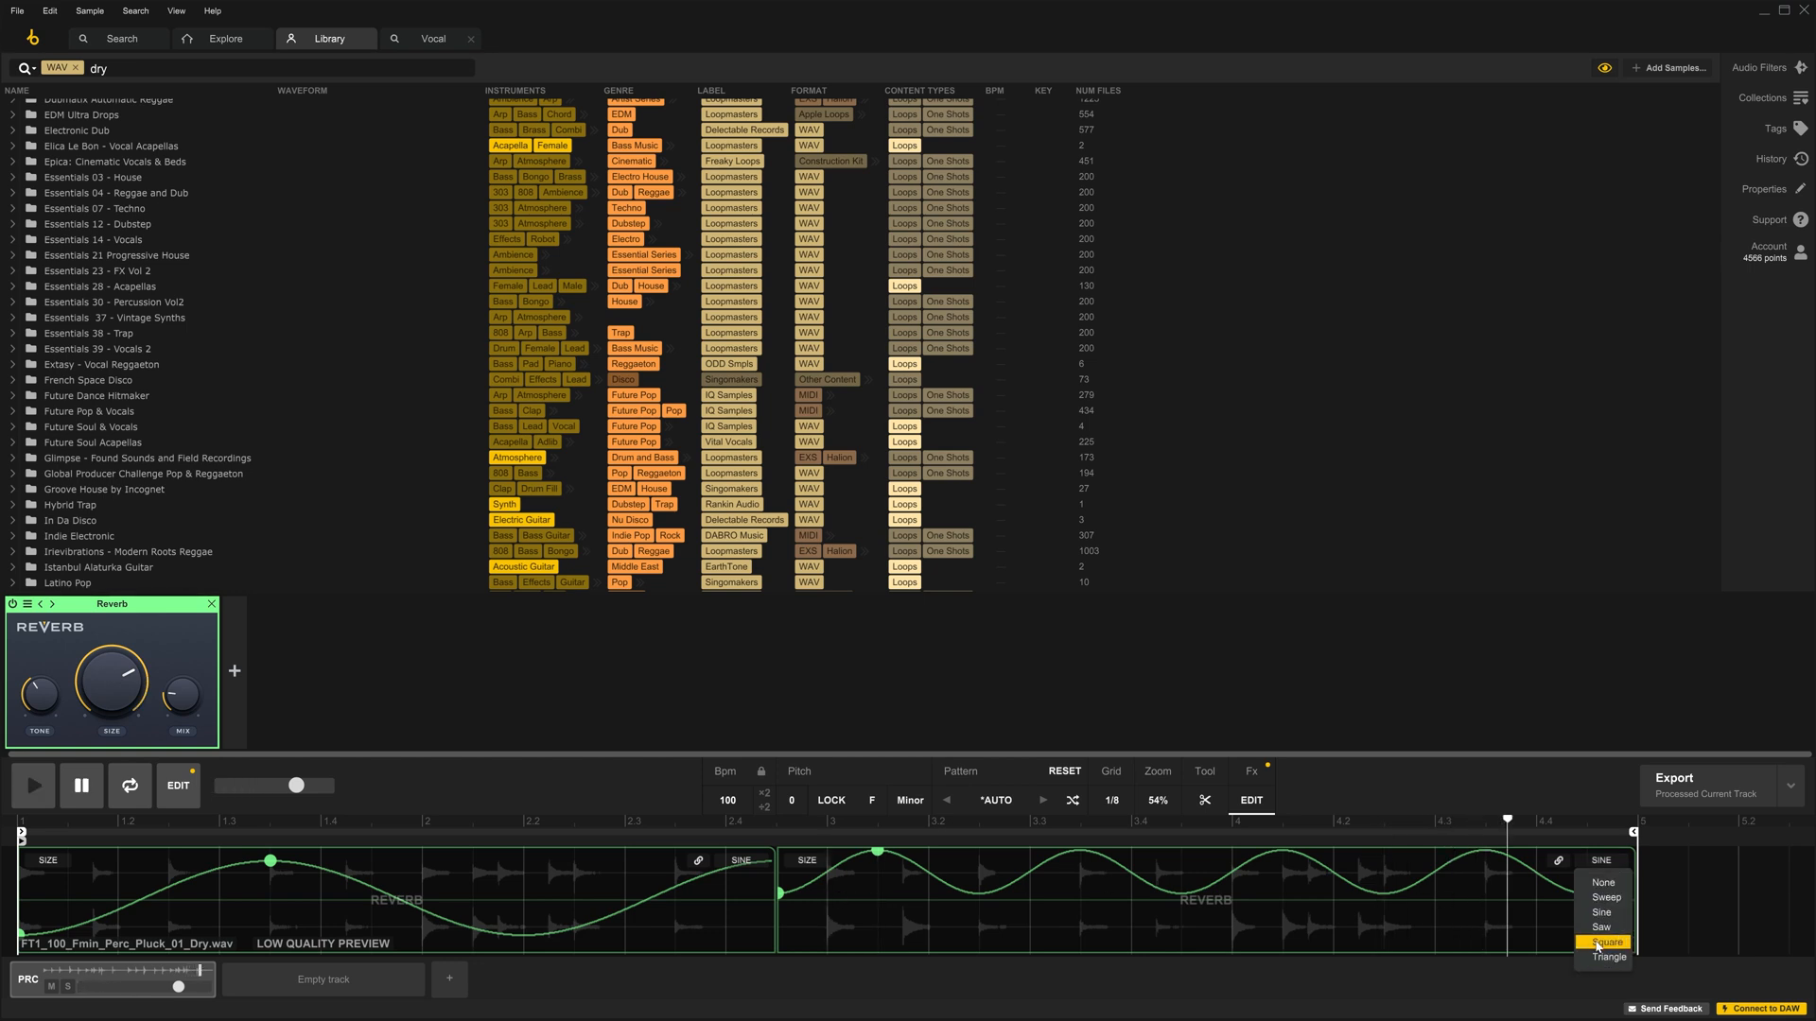
left_click(1605, 898)
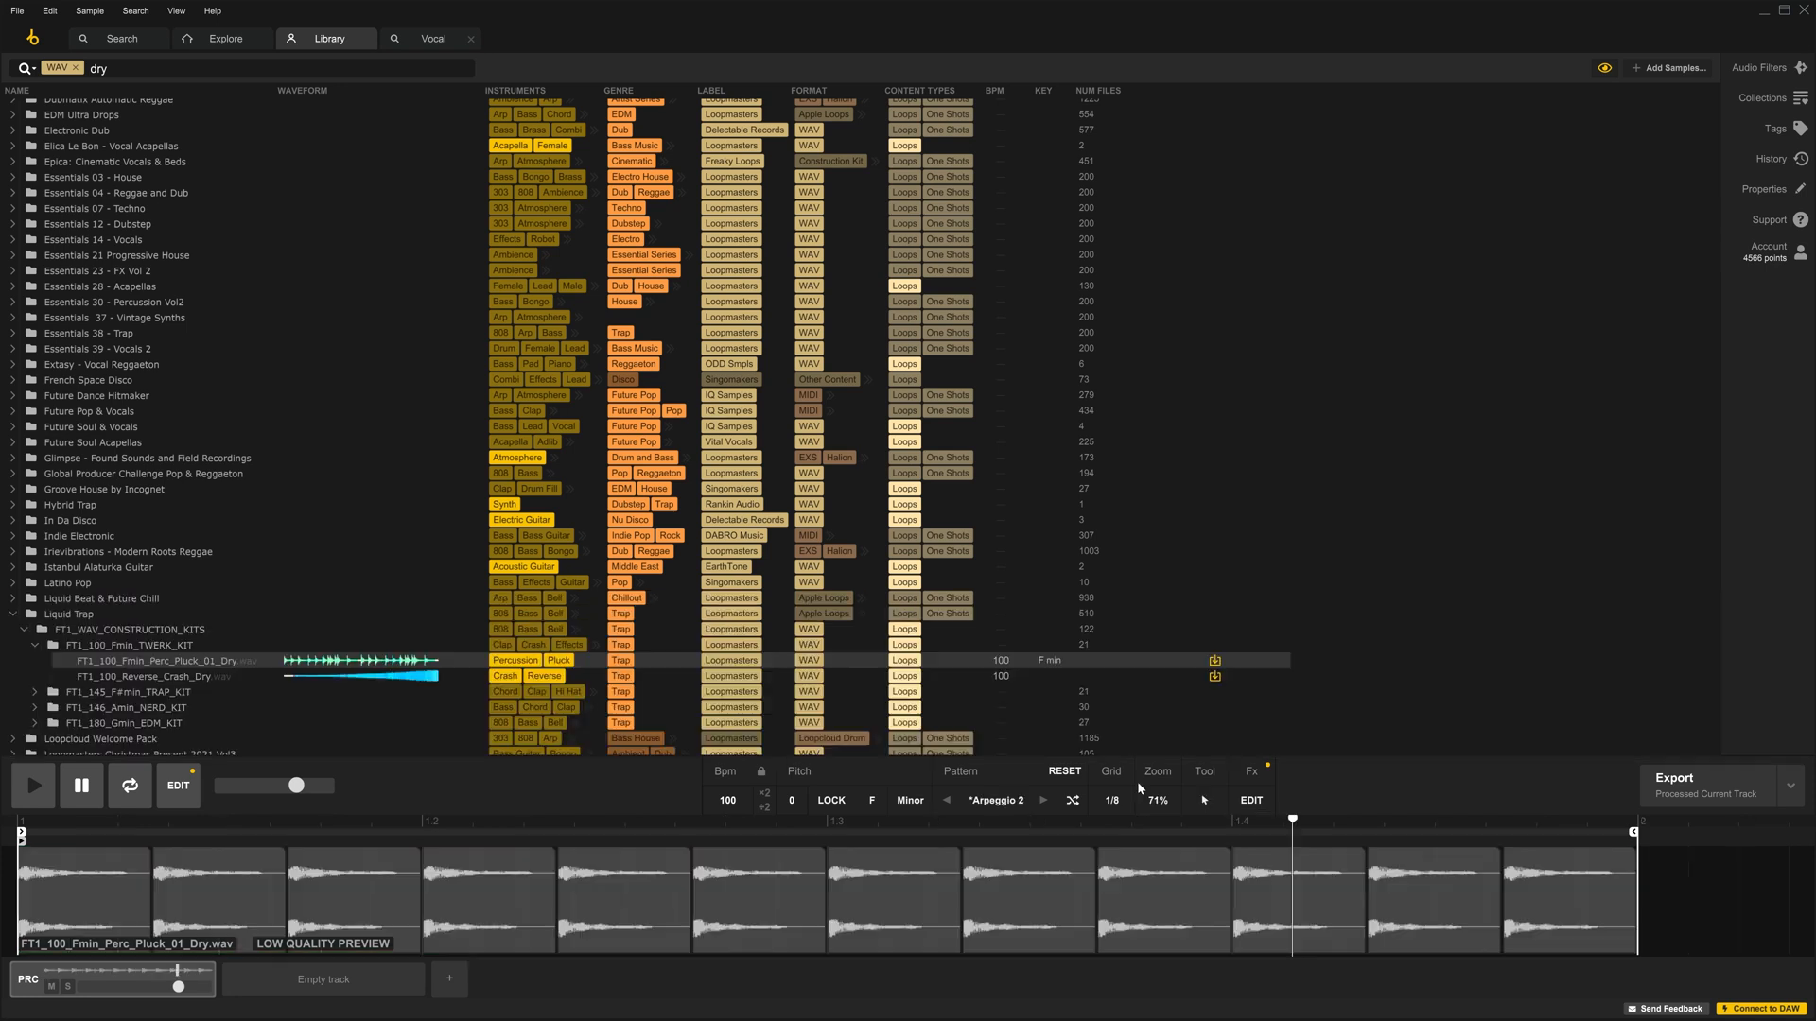
Split the Reverb Size lane into sweep and sine clips and shorten one clip.
left_click(1110, 801)
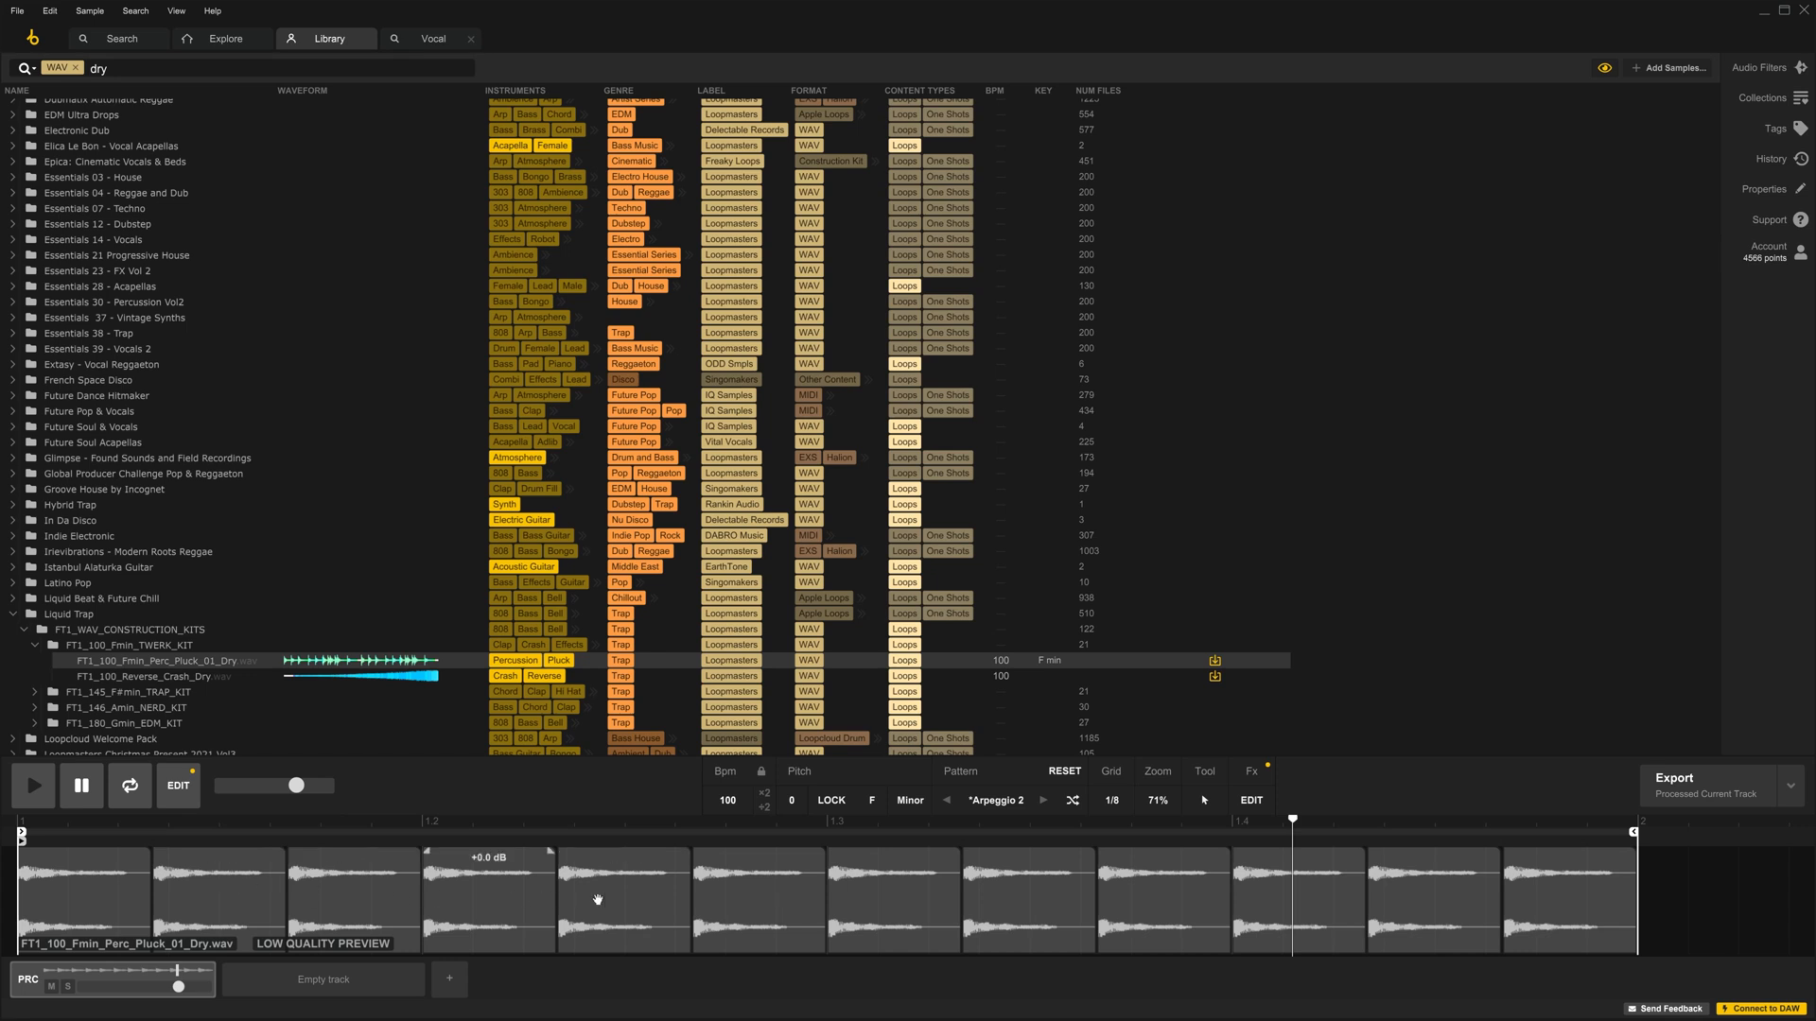
mouse_move(1197, 856)
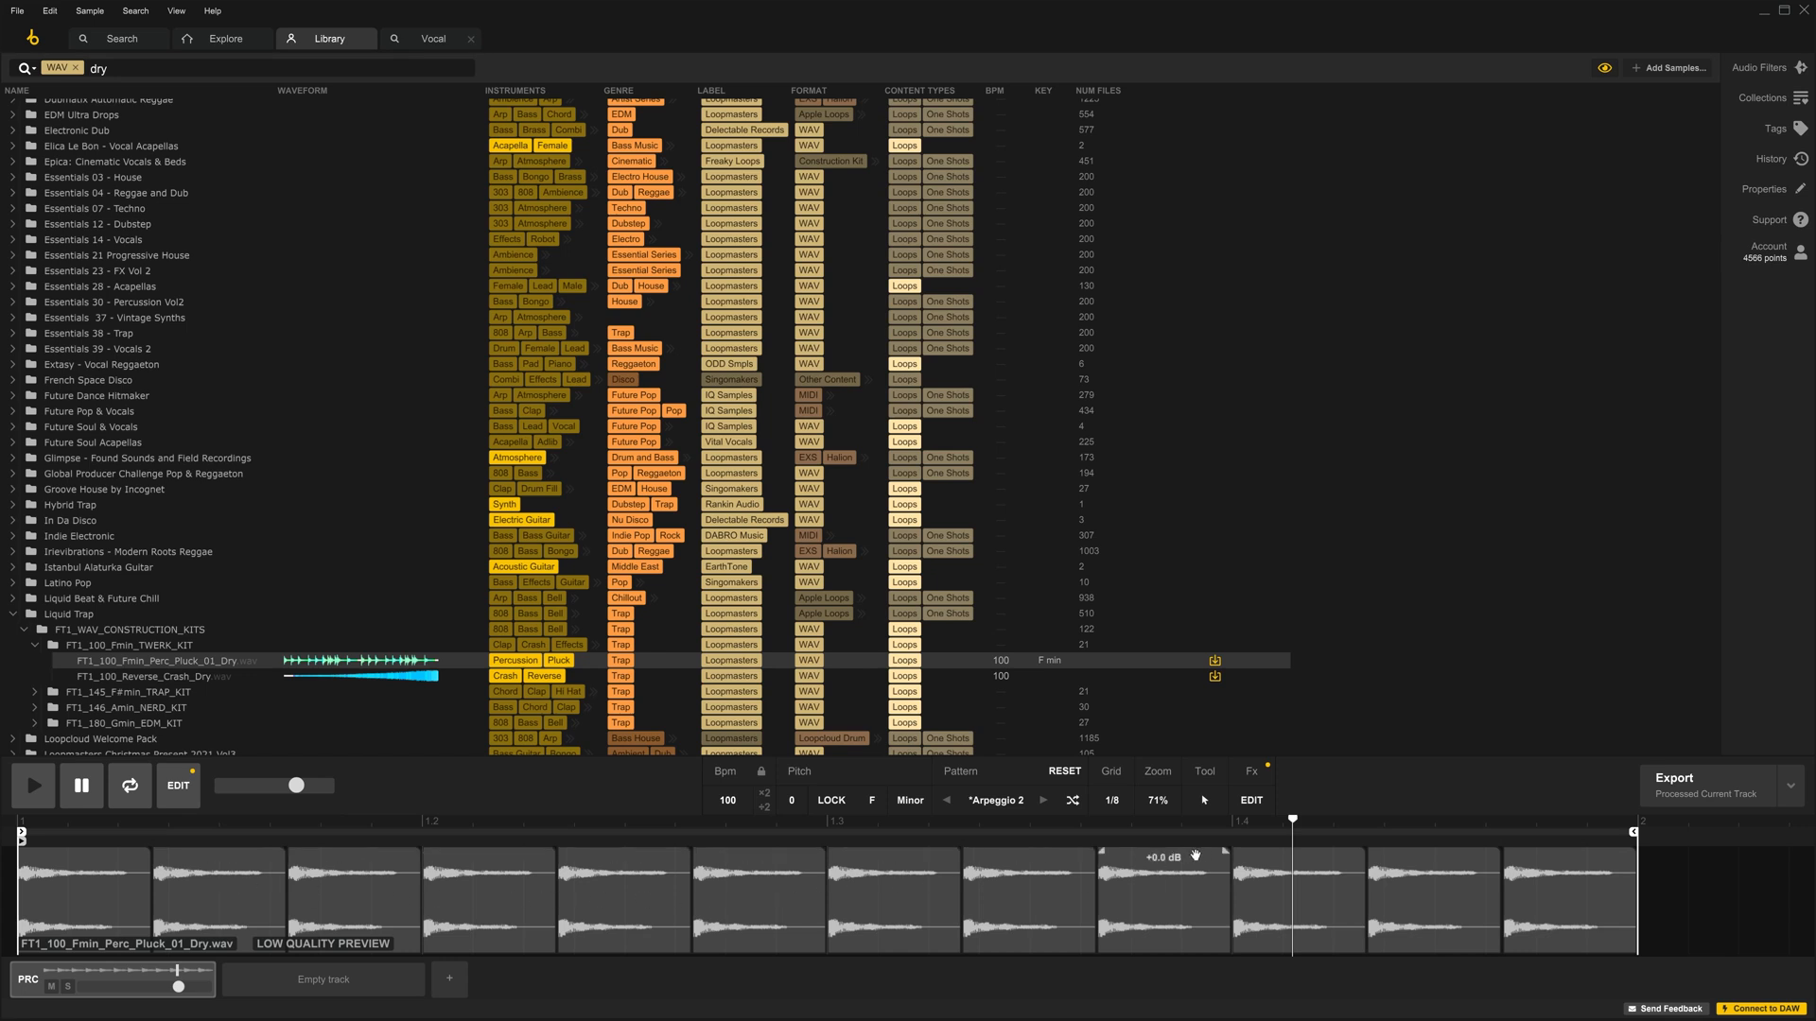
left_click(1250, 800)
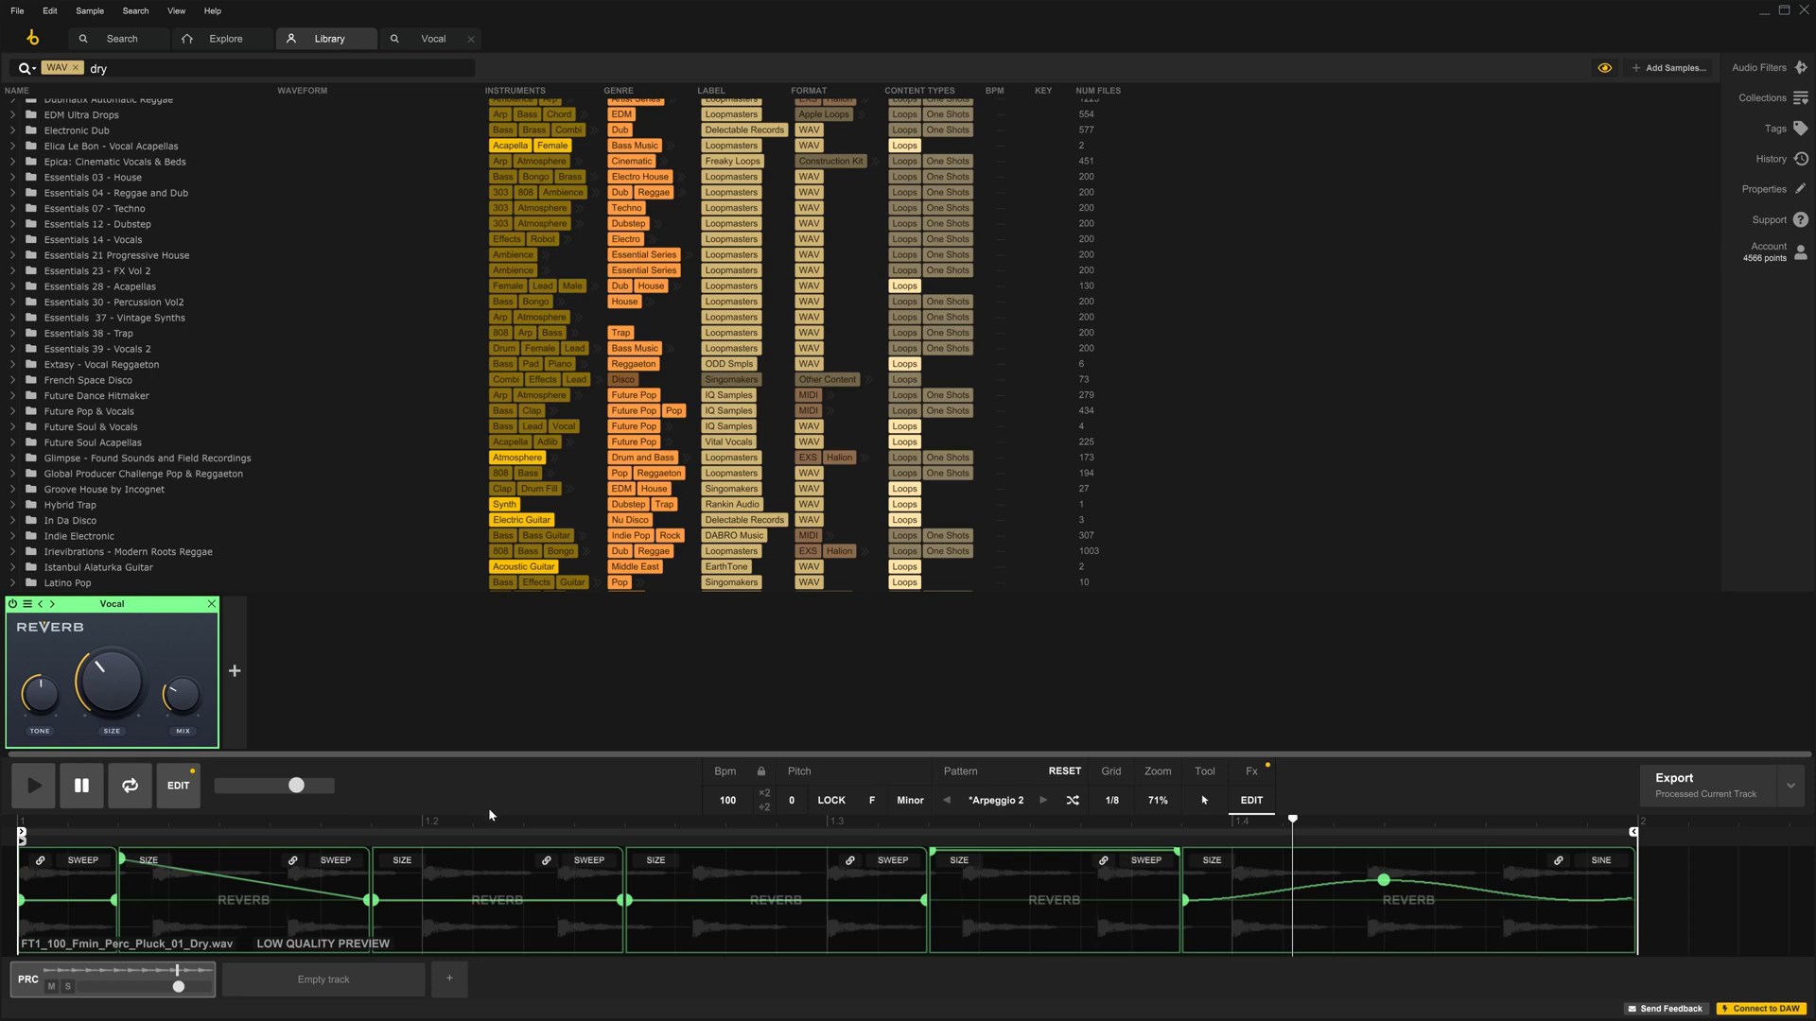
mouse_move(692, 887)
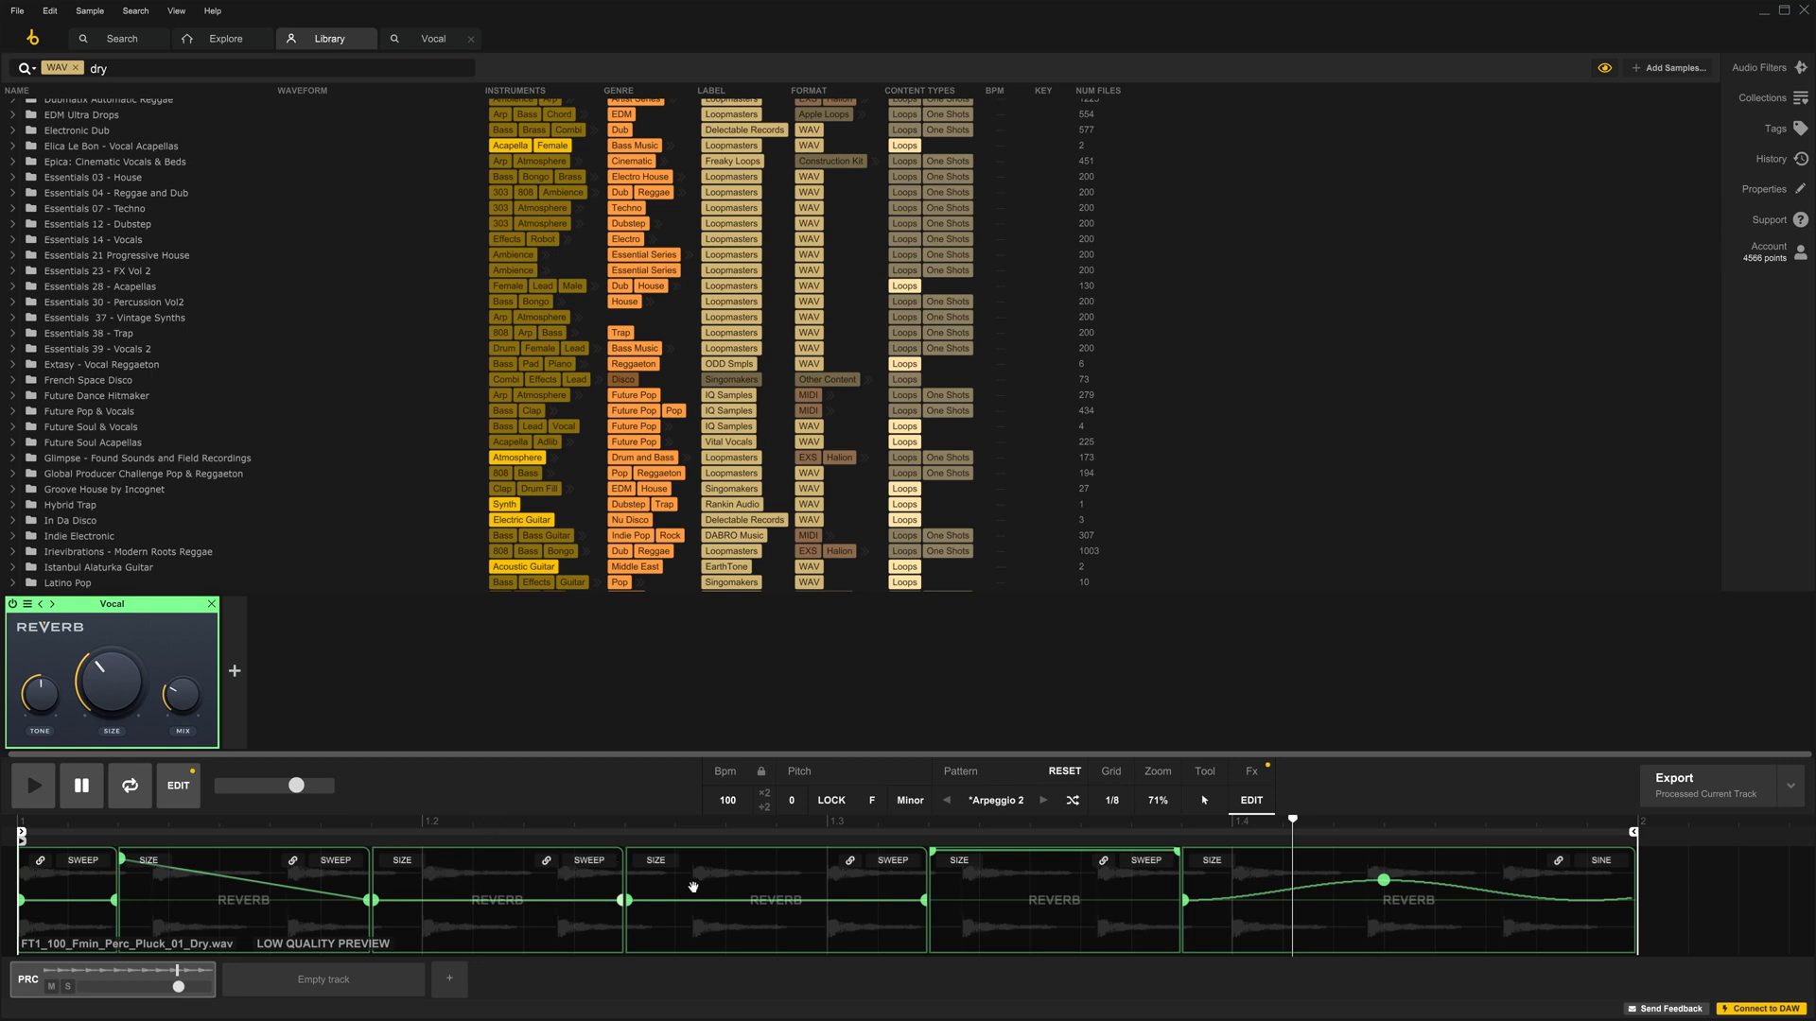
mouse_move(762, 882)
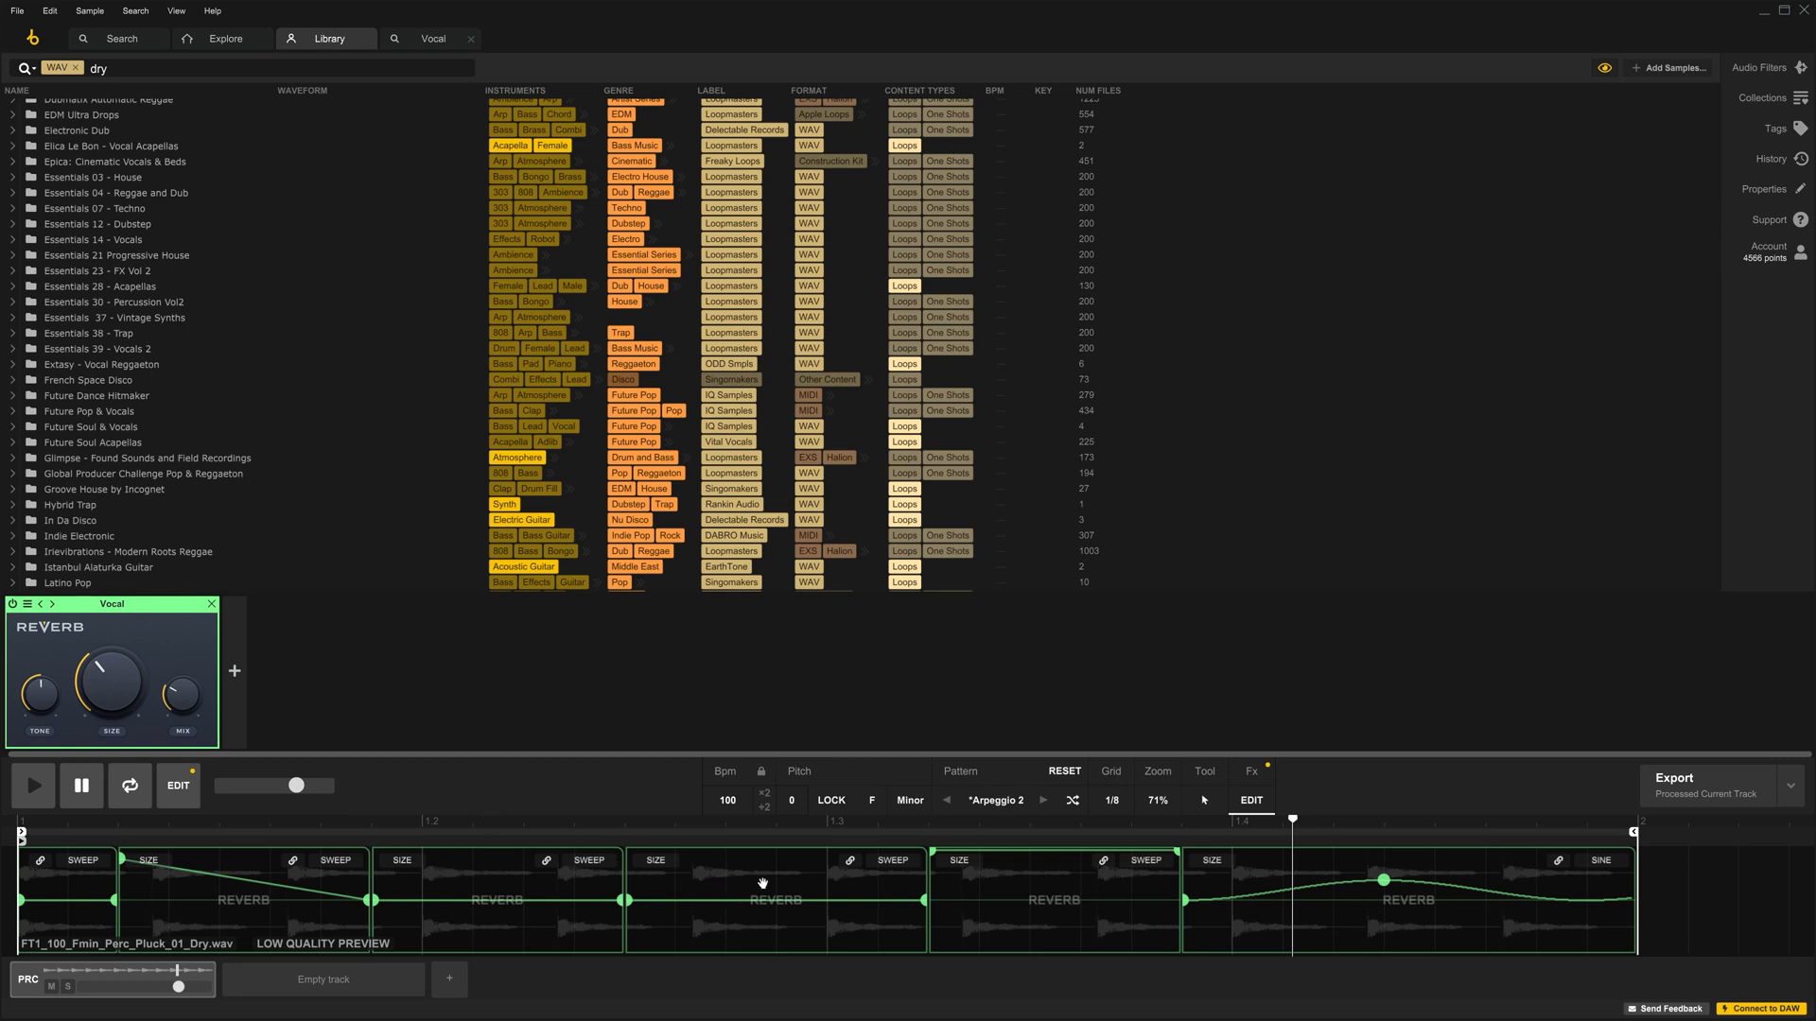
mouse_move(927, 877)
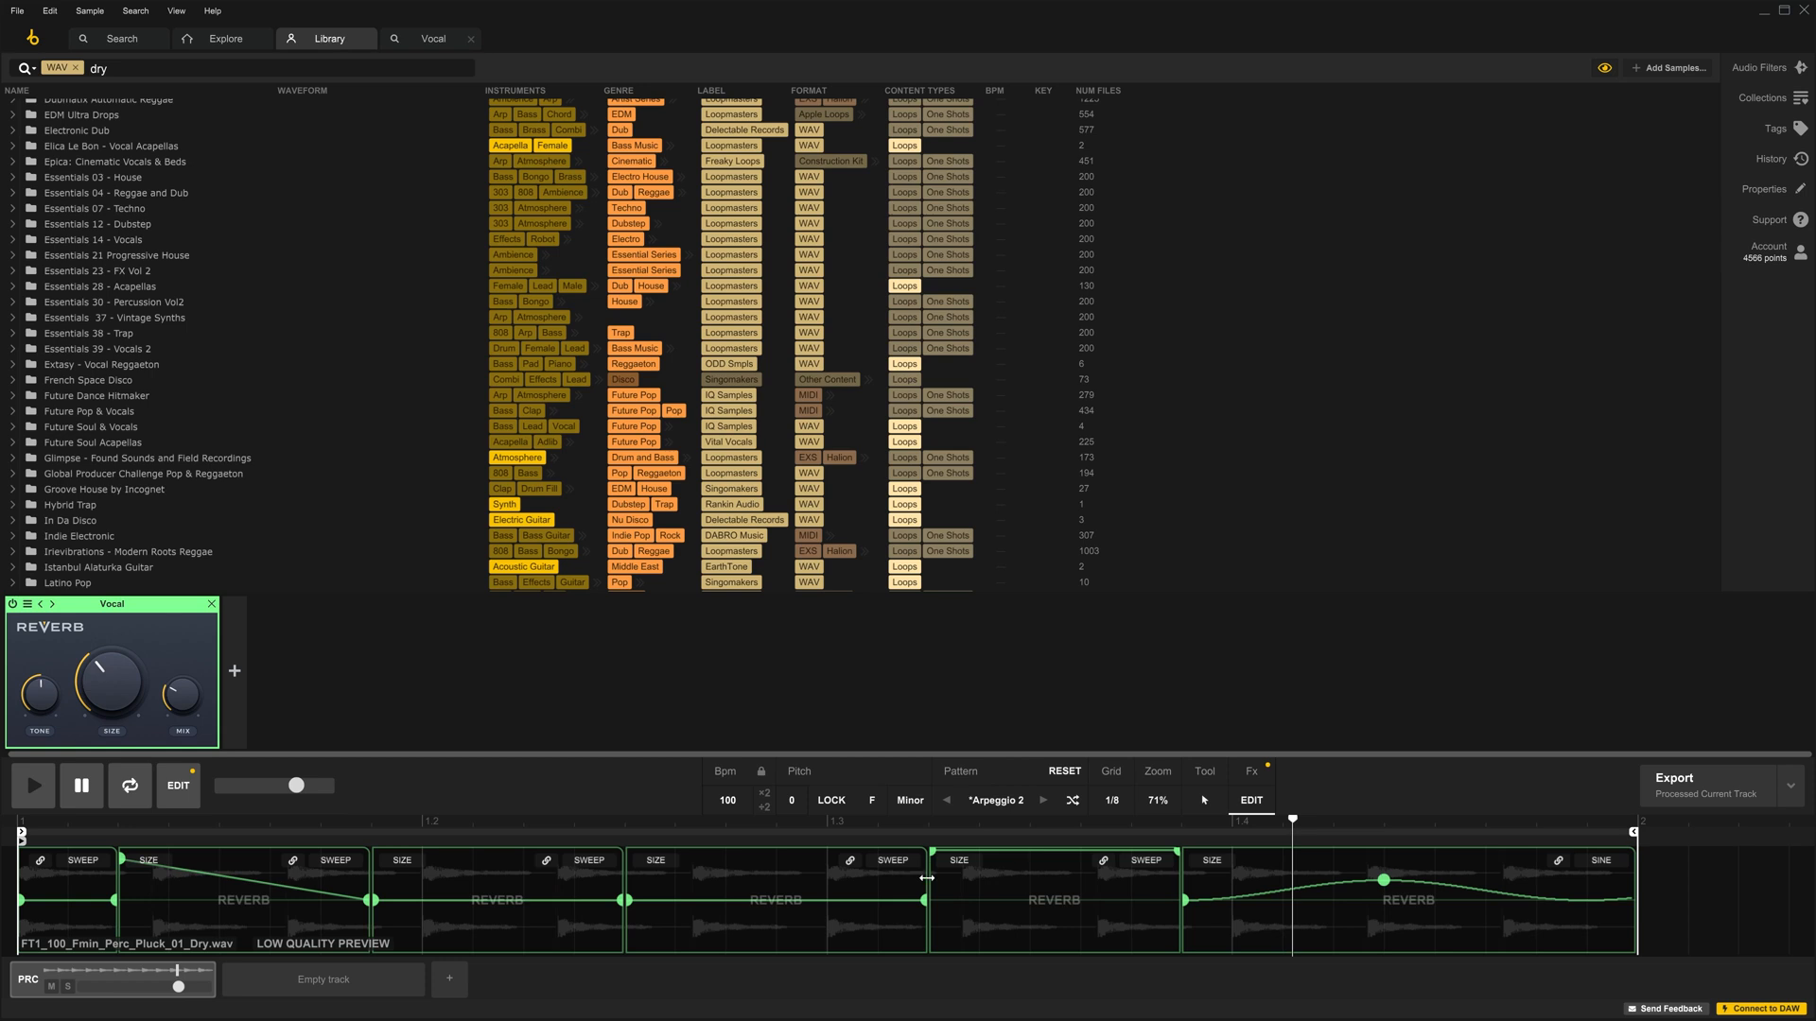
left_click(700, 901)
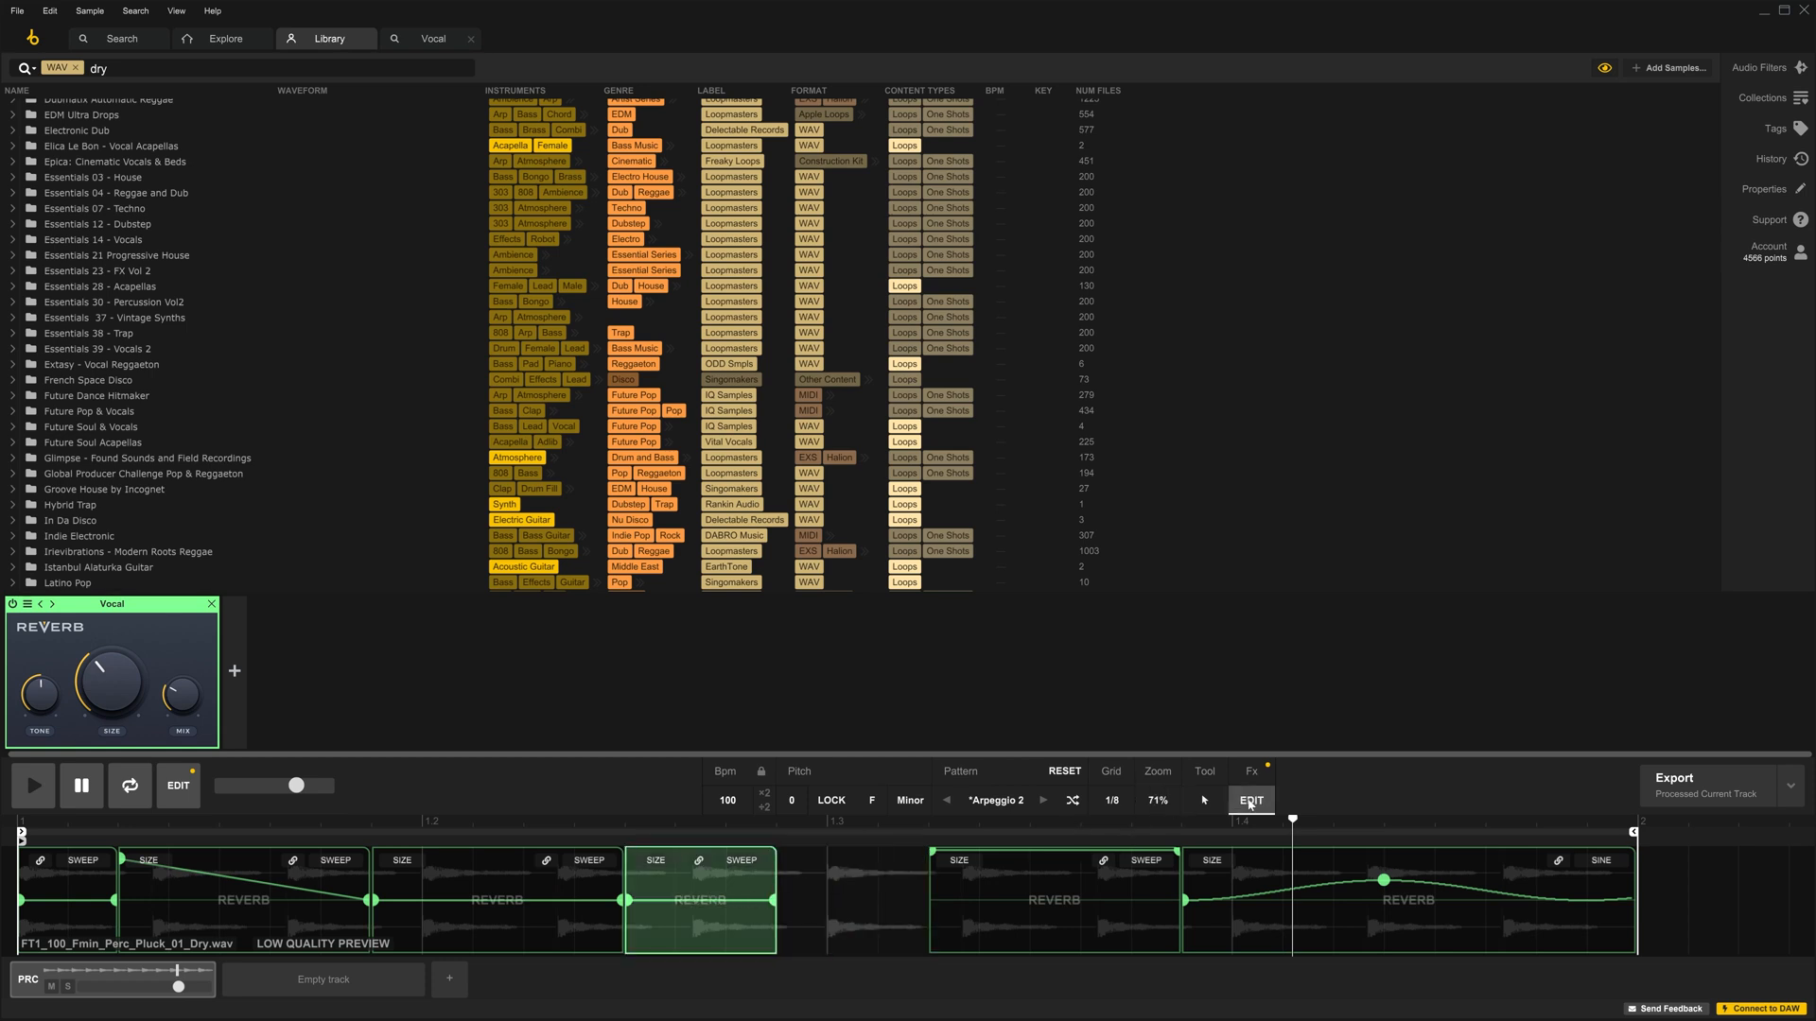